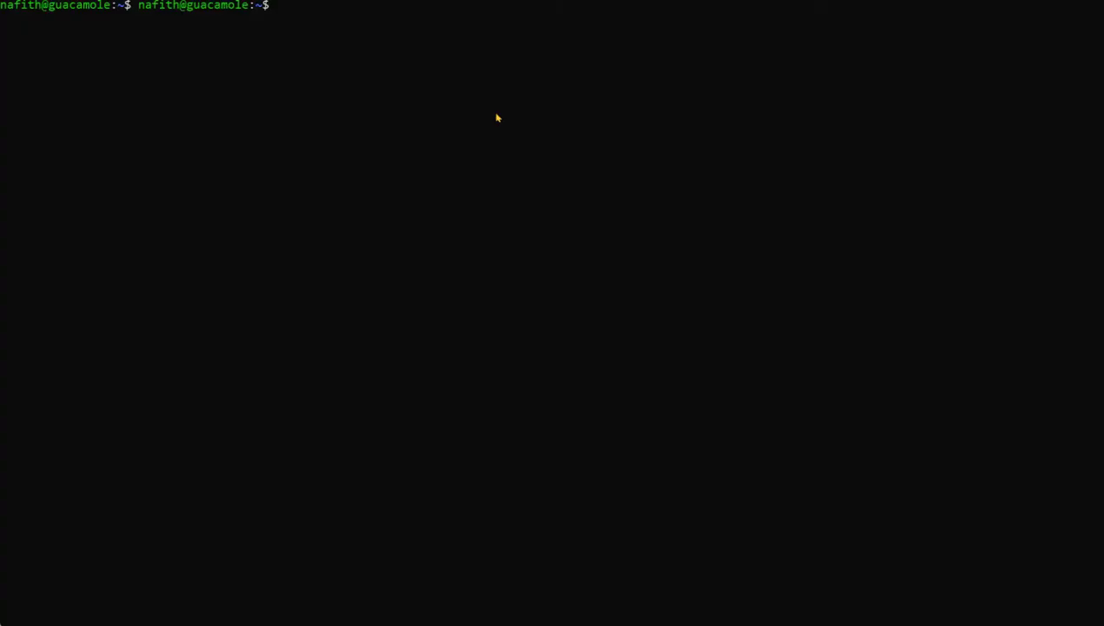
# Refresh the package lists with sudo apt update, entering the sudo password
pyautogui.write('sudo apt update')
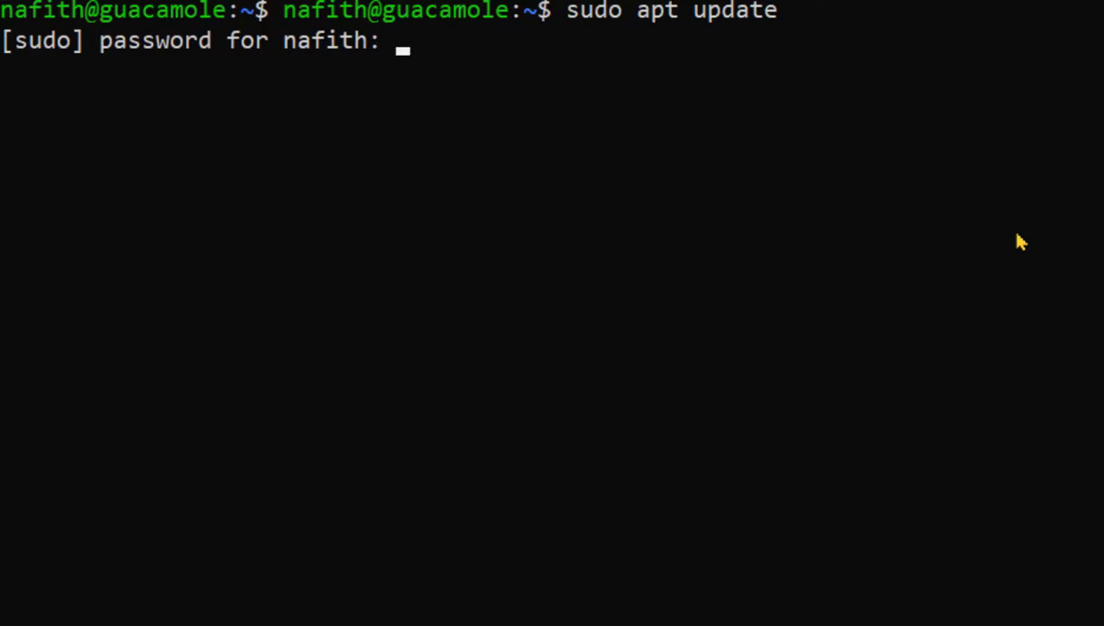
pyautogui.press('Return')
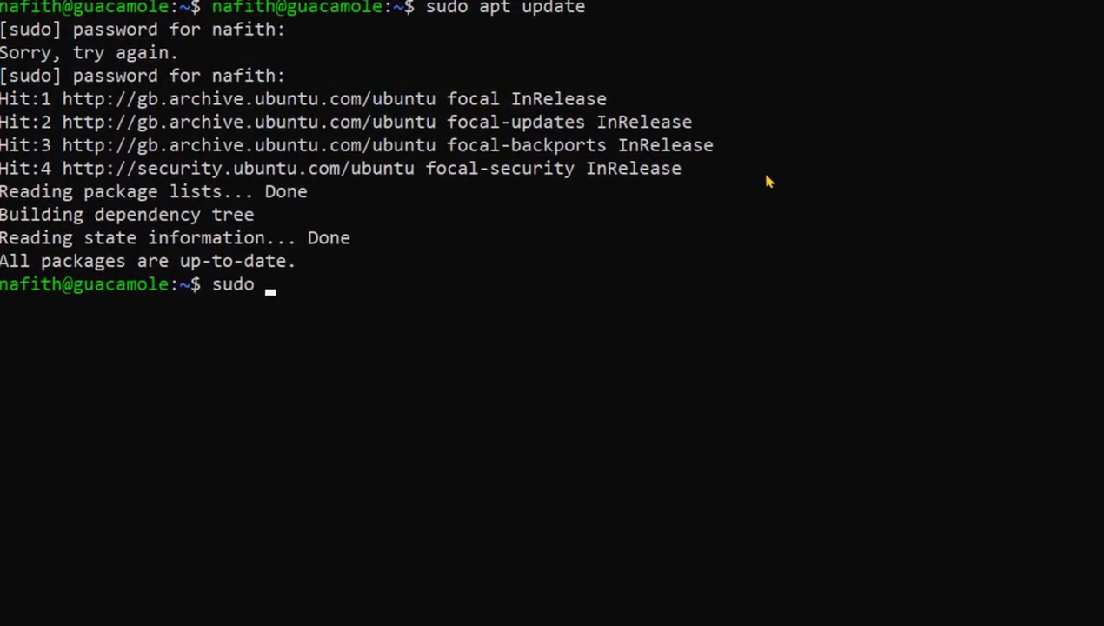
# Install the nginx package and its modules with sudo apt install nginx
pyautogui.write('apt install')
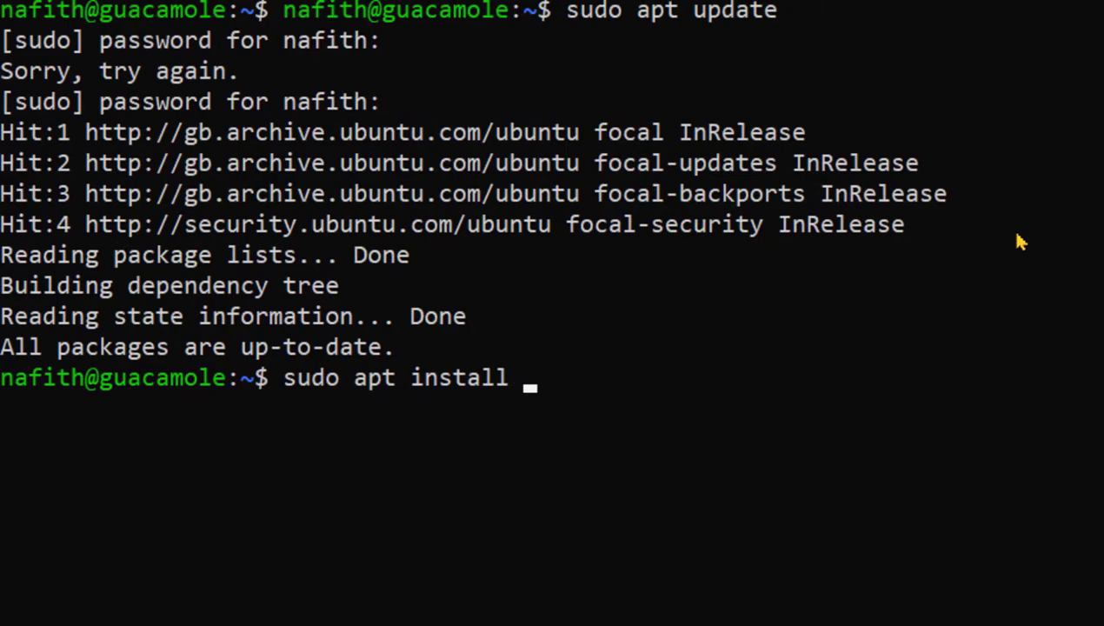
pyautogui.write('nginx')
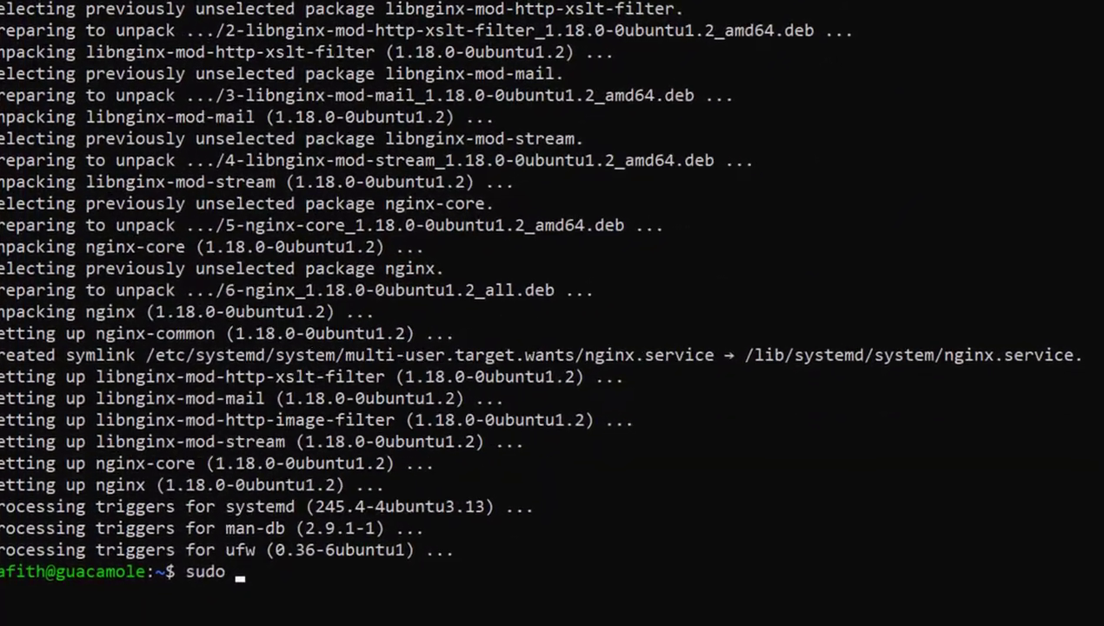
# Enable the nginx service at boot with sudo systemctl enable nginx
pyautogui.write('system')
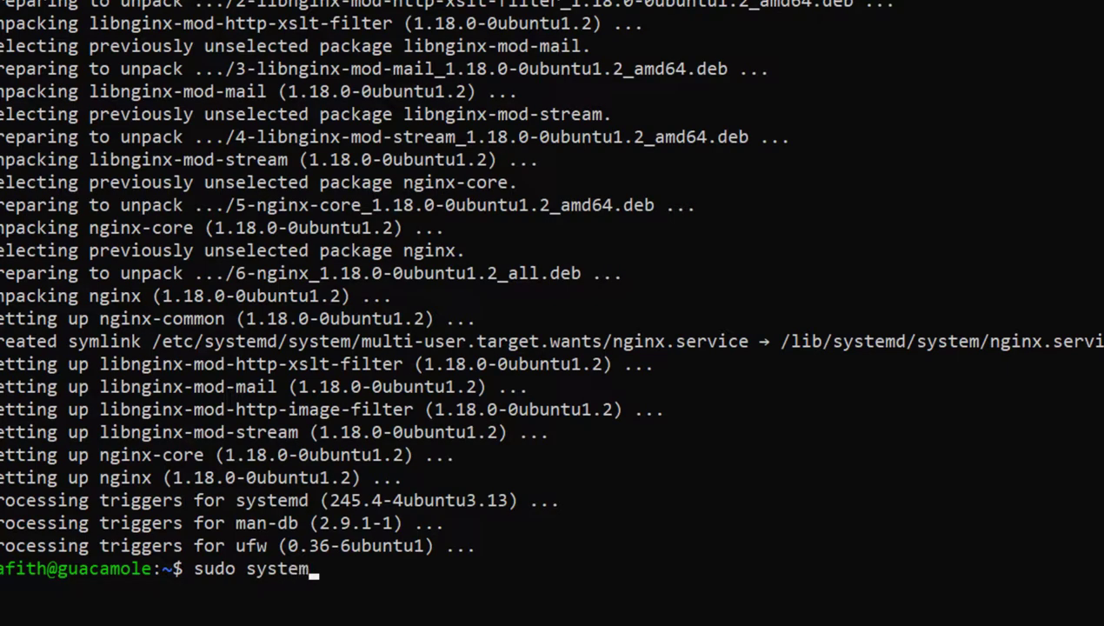
pyautogui.write('ctl en')
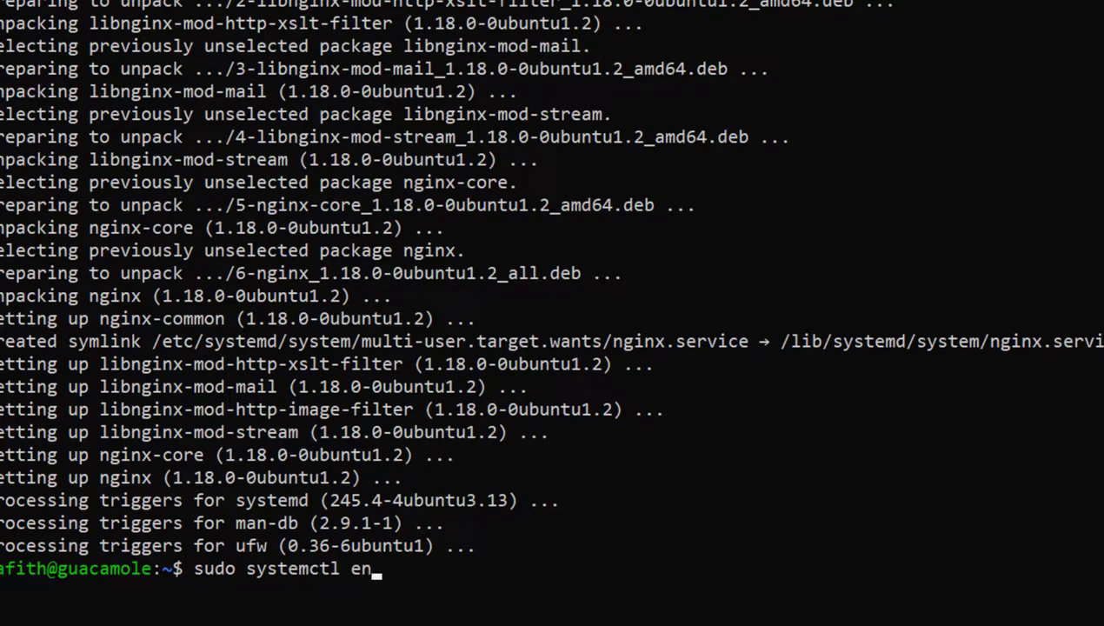
pyautogui.write('able ngi')
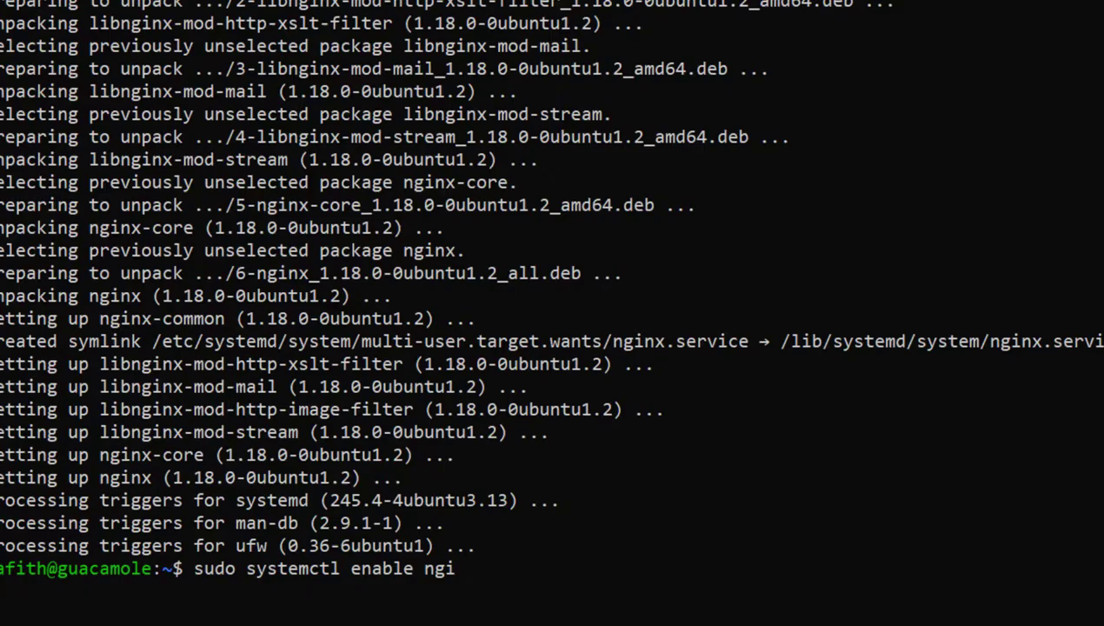
pyautogui.write('nx')
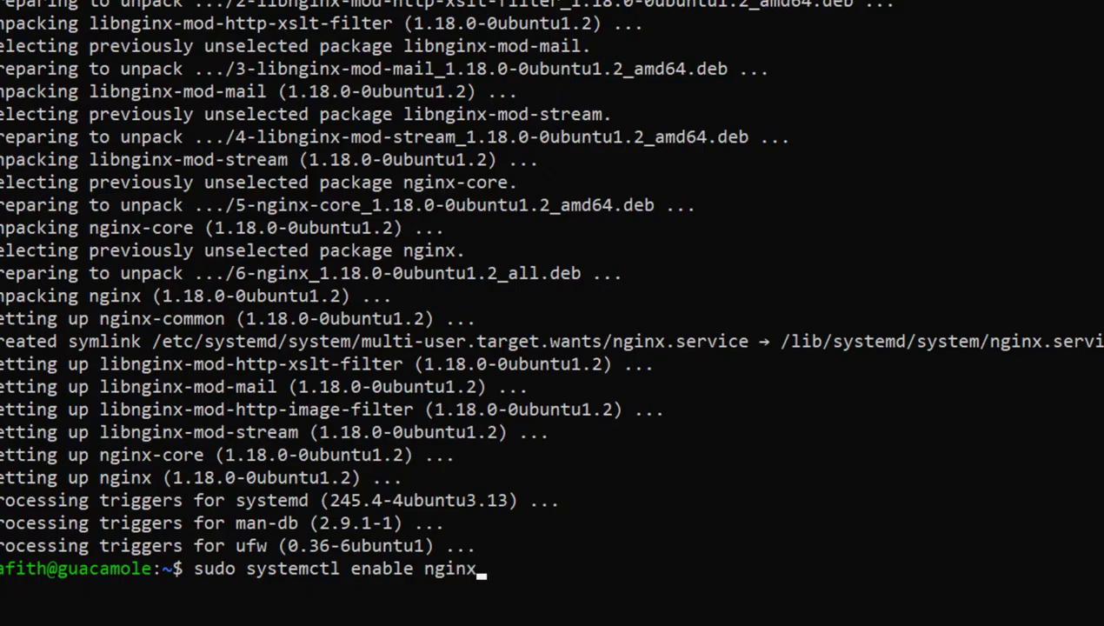
pyautogui.press('Return')
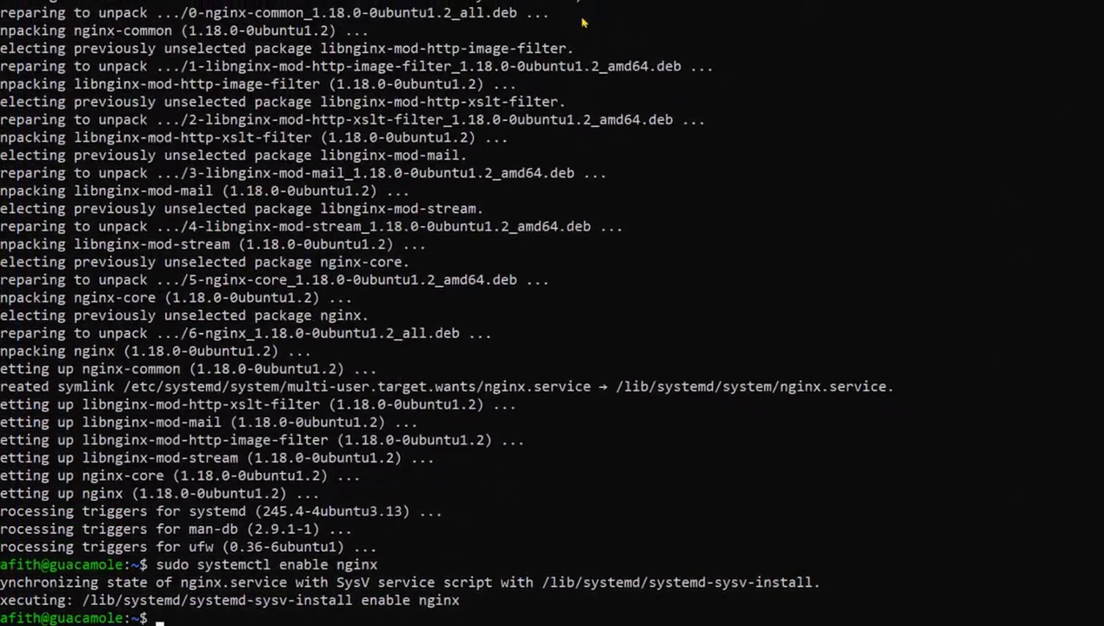
# Begin typing the systemctl status command to check nginx
pyautogui.scroll(3)
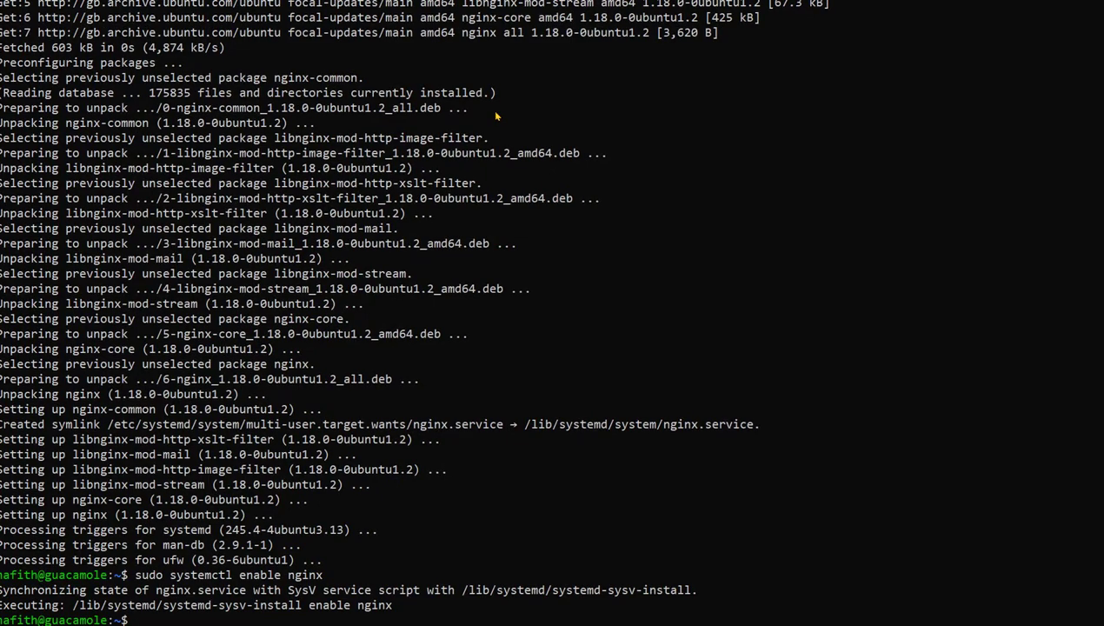
pyautogui.write('suste')
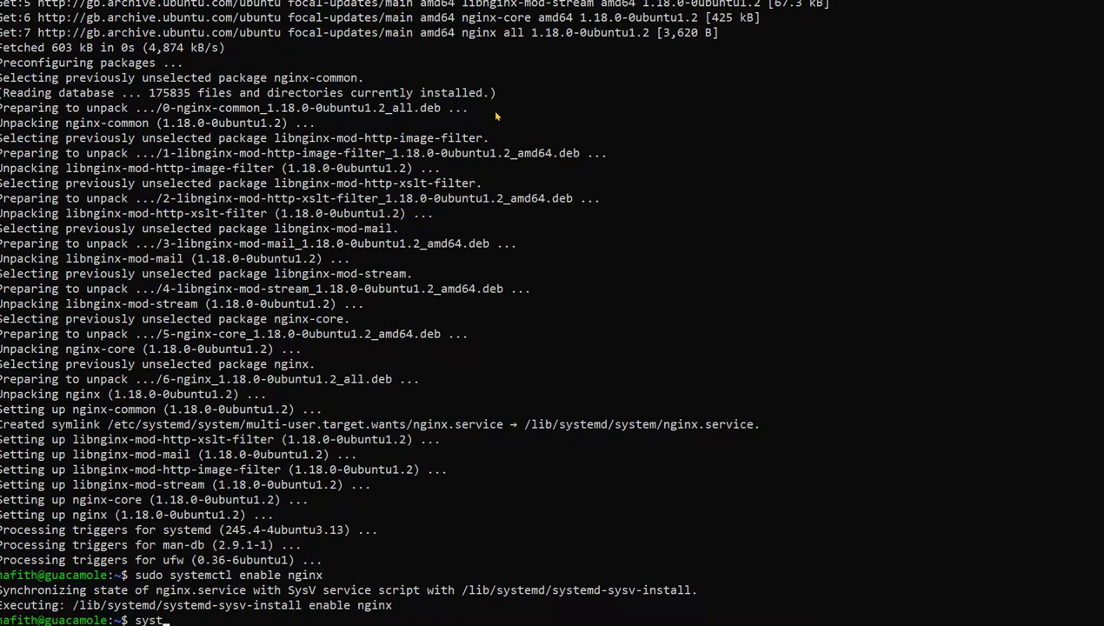
pyautogui.write('emctl')
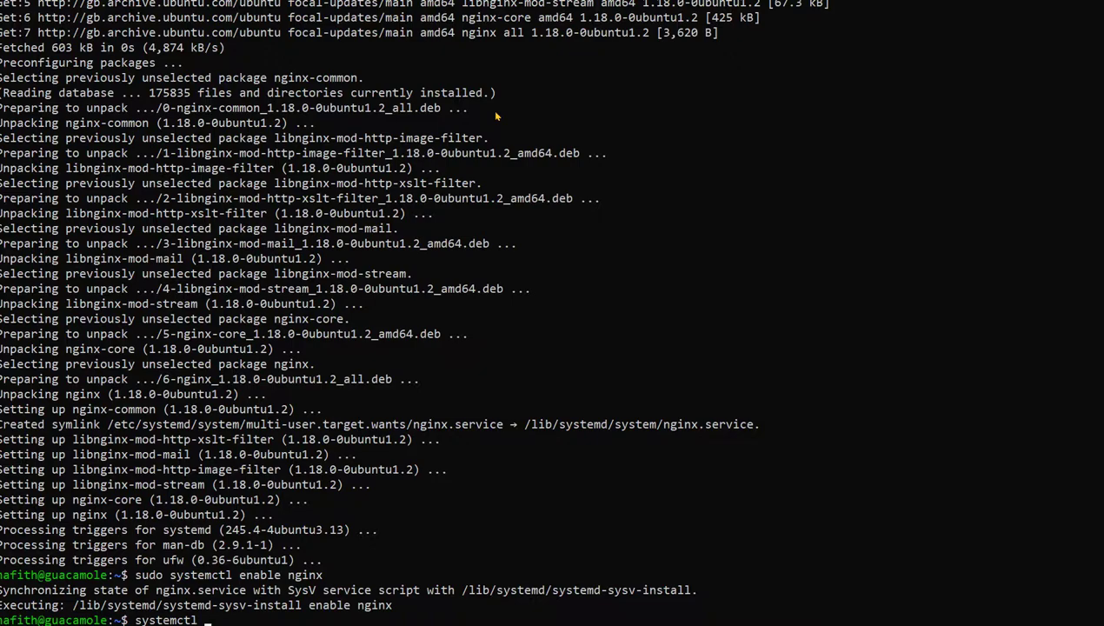
pyautogui.write('status nginx.service')
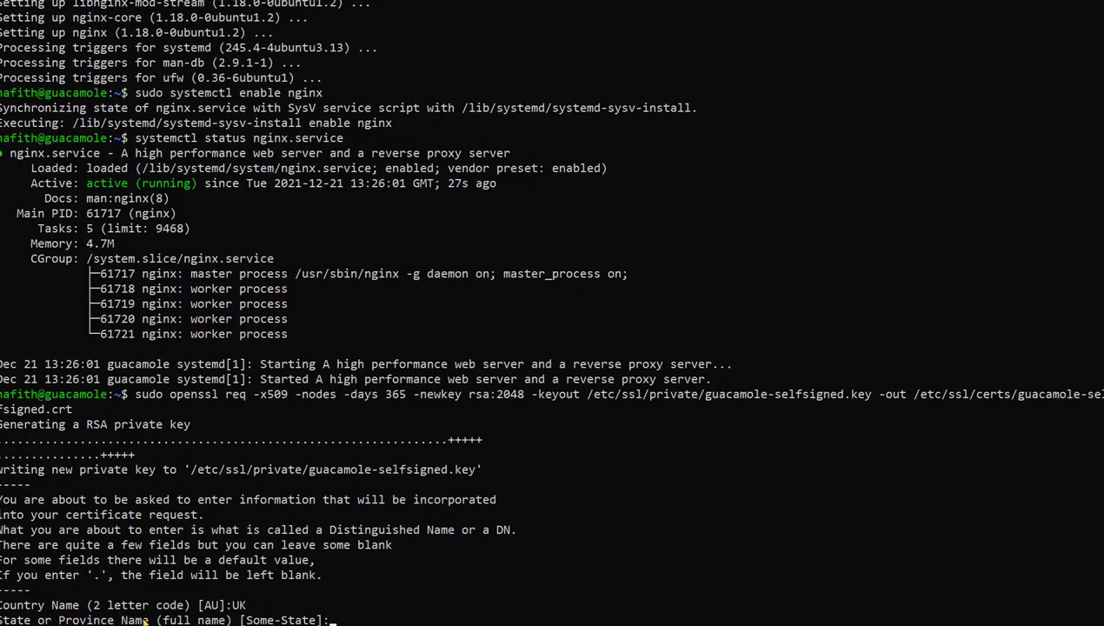
# Fill the certificate prompts with London, wizlane ltd and a gmail email address
pyautogui.write('London')
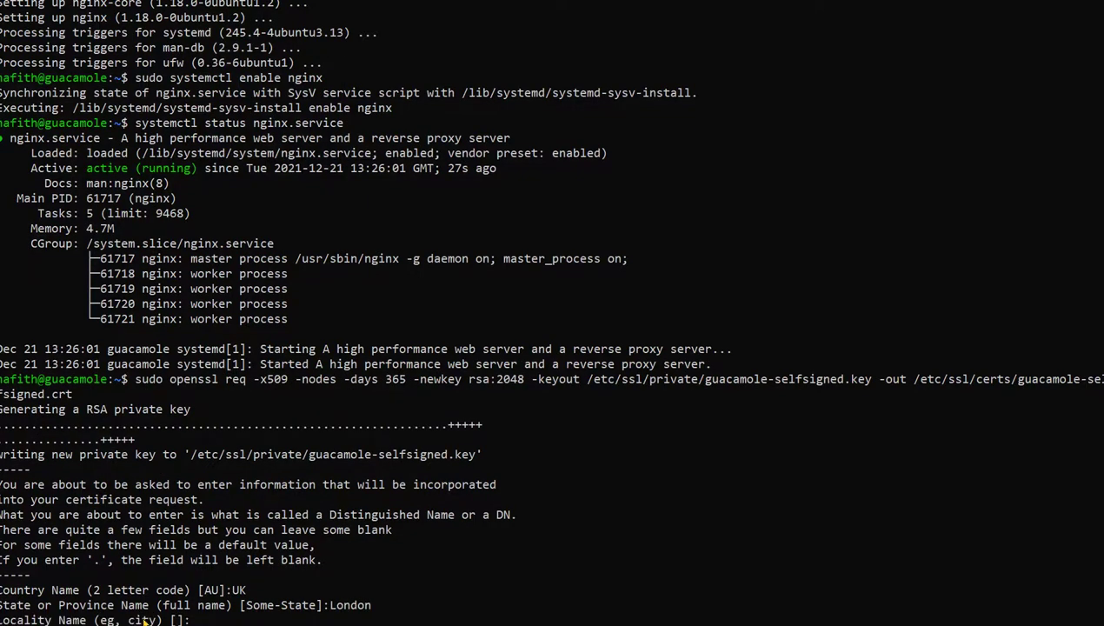
pyautogui.write('London')
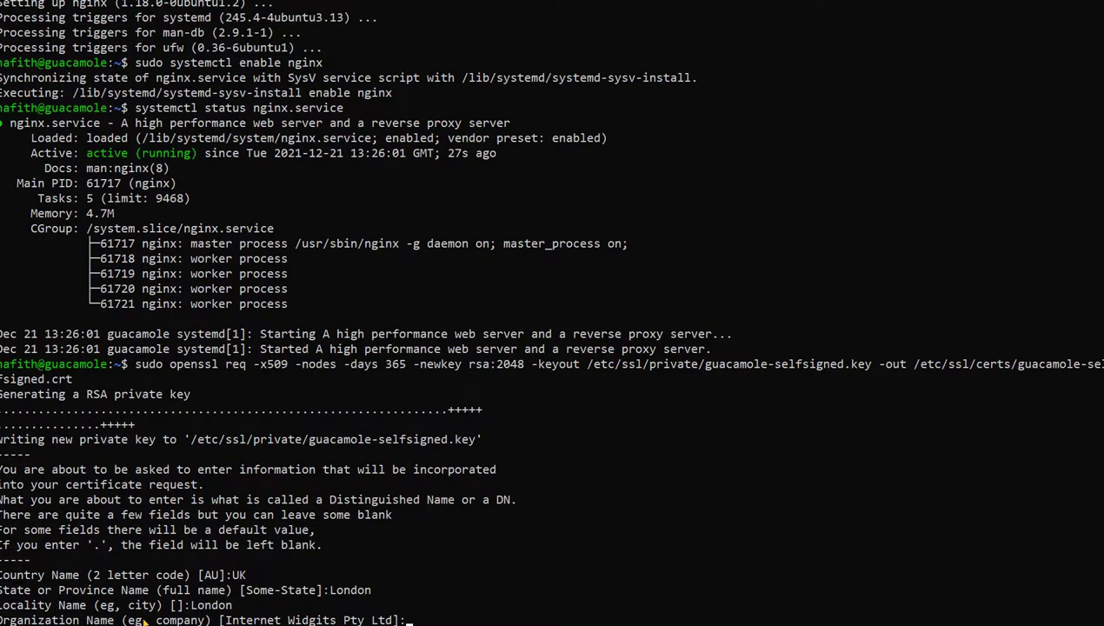
pyautogui.write('wizlane ltd')
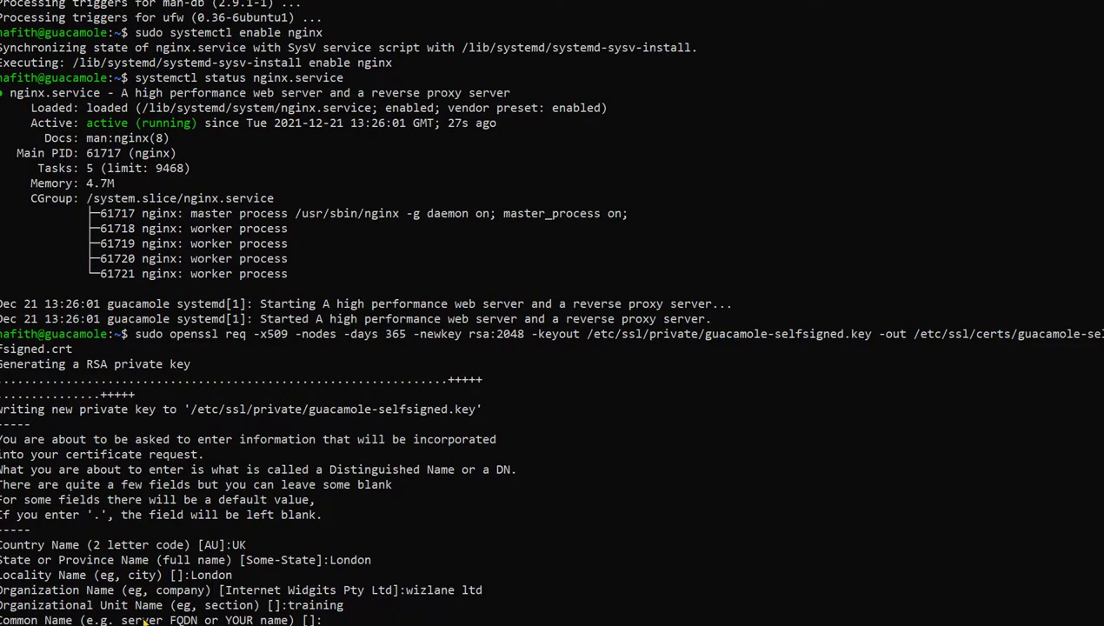
pyautogui.write('wizlane.net')
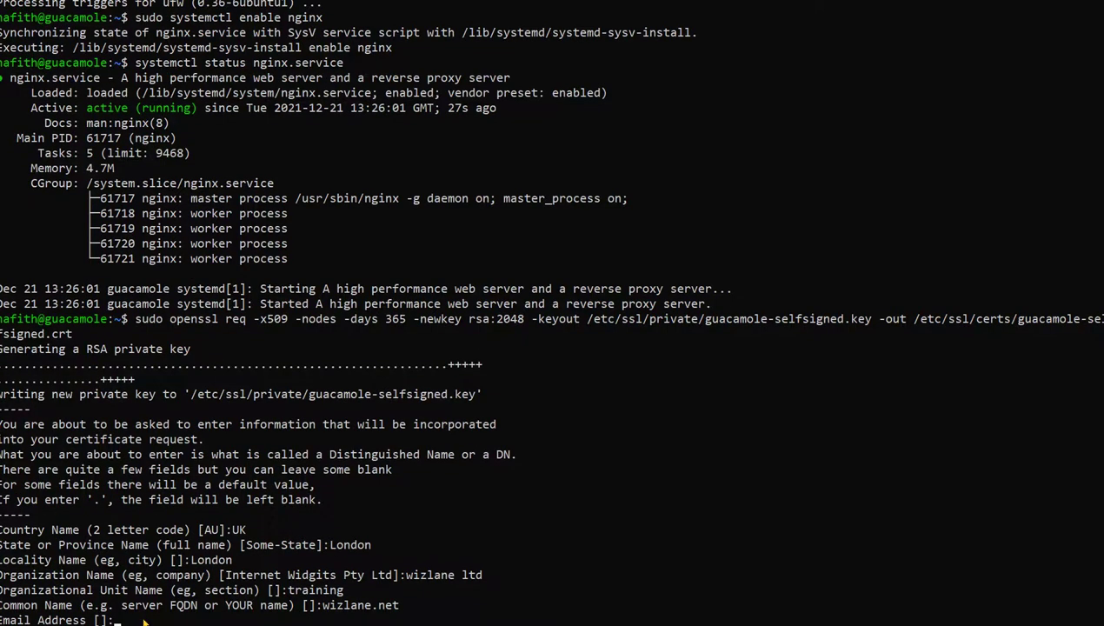
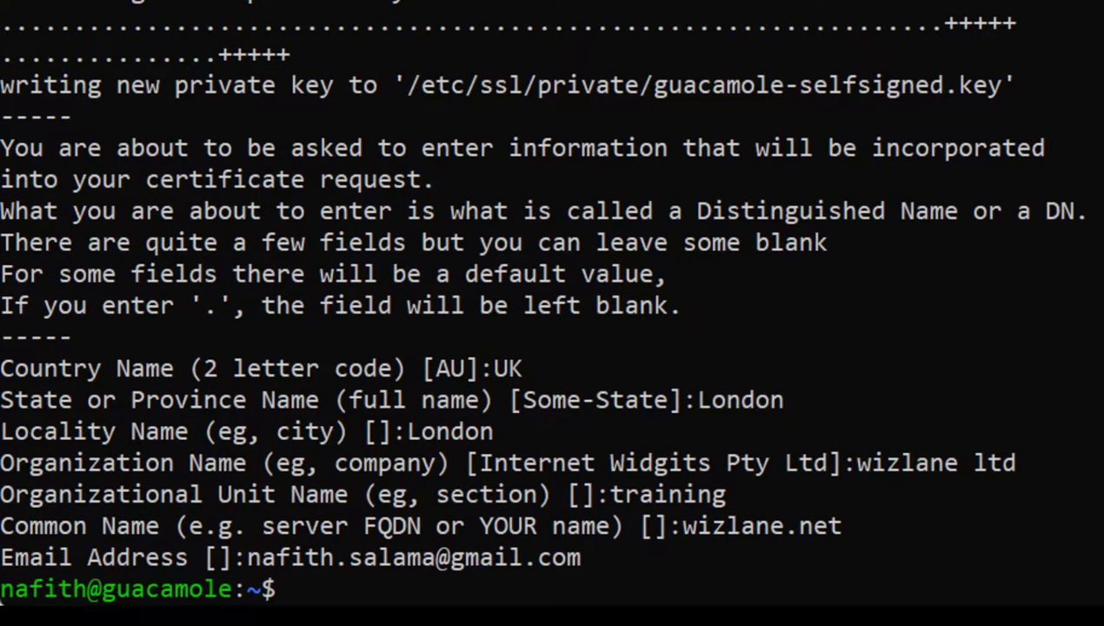
# Write the nginx-guacamole-ssl server block in nano and exit the editor
pyautogui.press('Return')
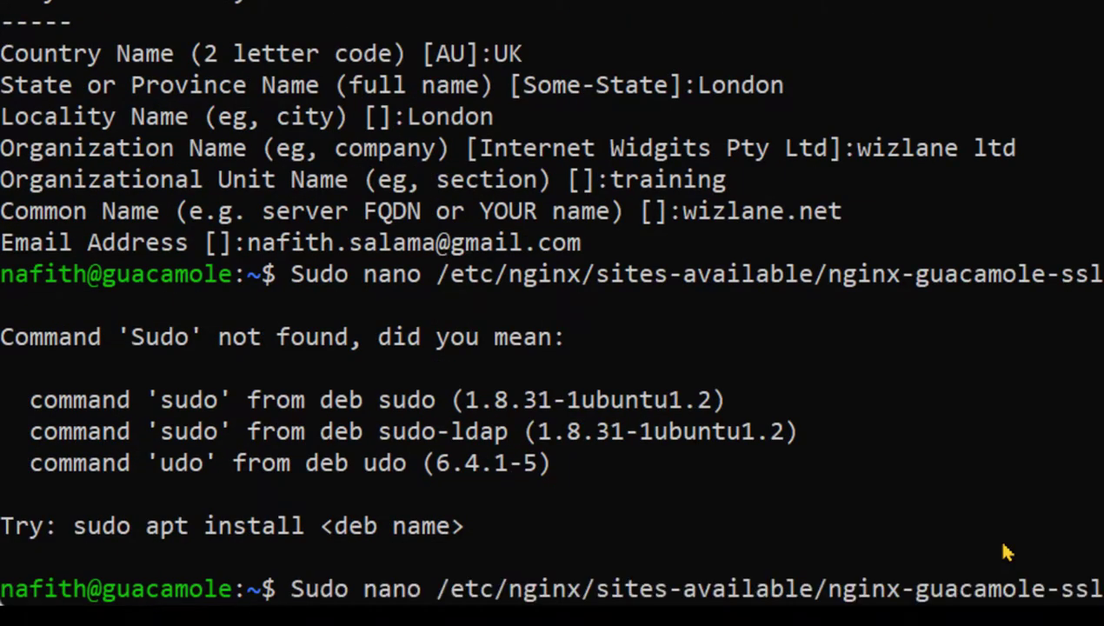
pyautogui.write('sudo')
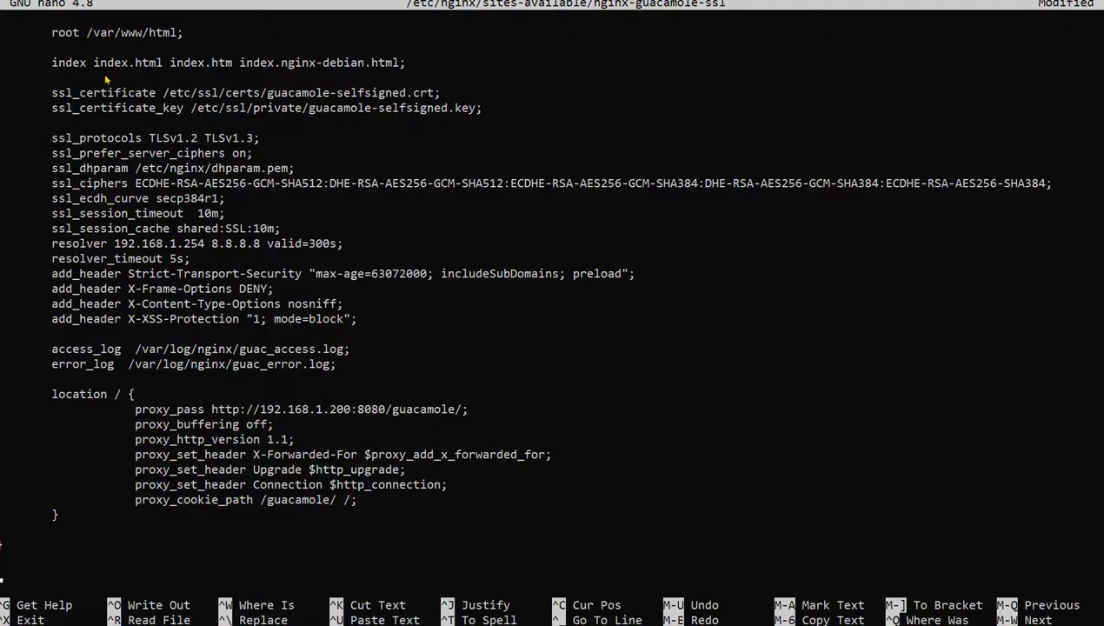
pyautogui.press('ctrl+o')
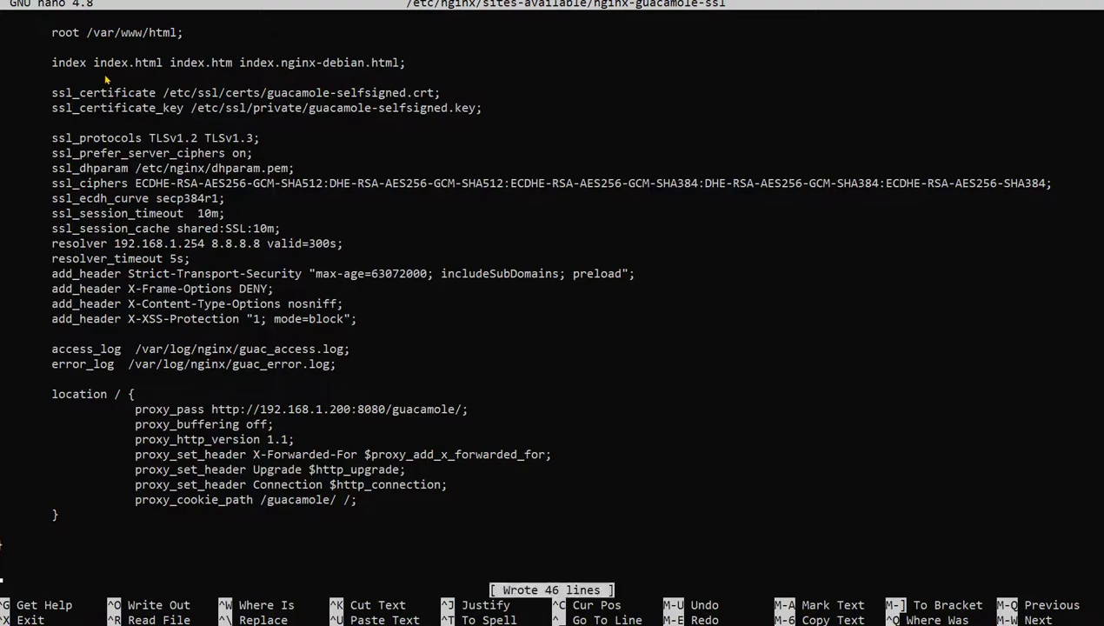
pyautogui.press('ctrl+x')
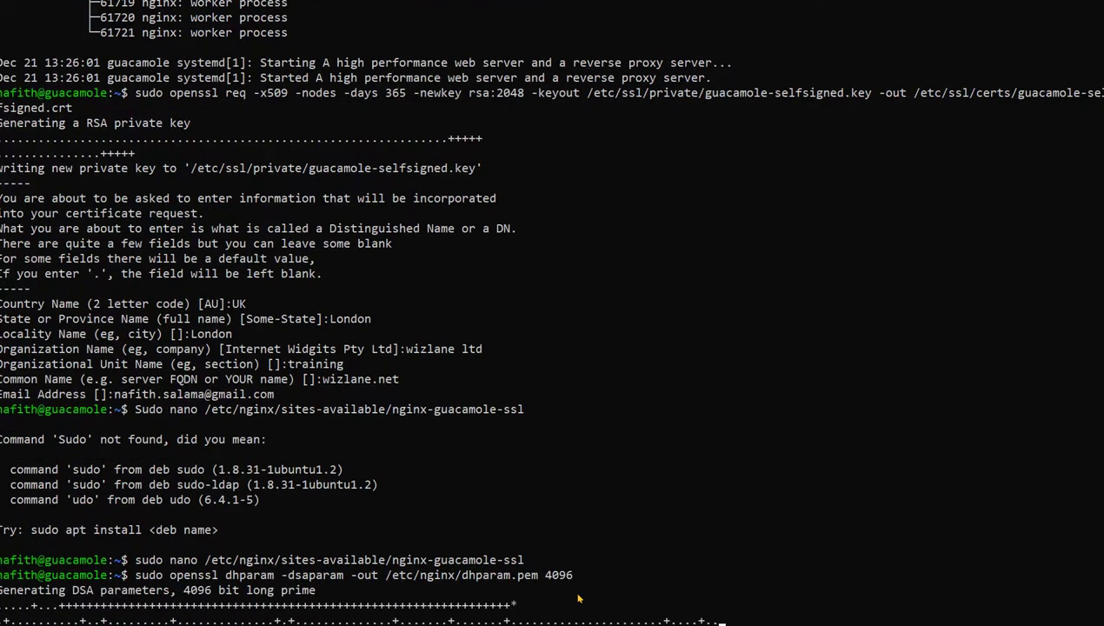
# Scroll the terminal output while the 4096-bit DH parameters finish generating
pyautogui.scroll(-3)
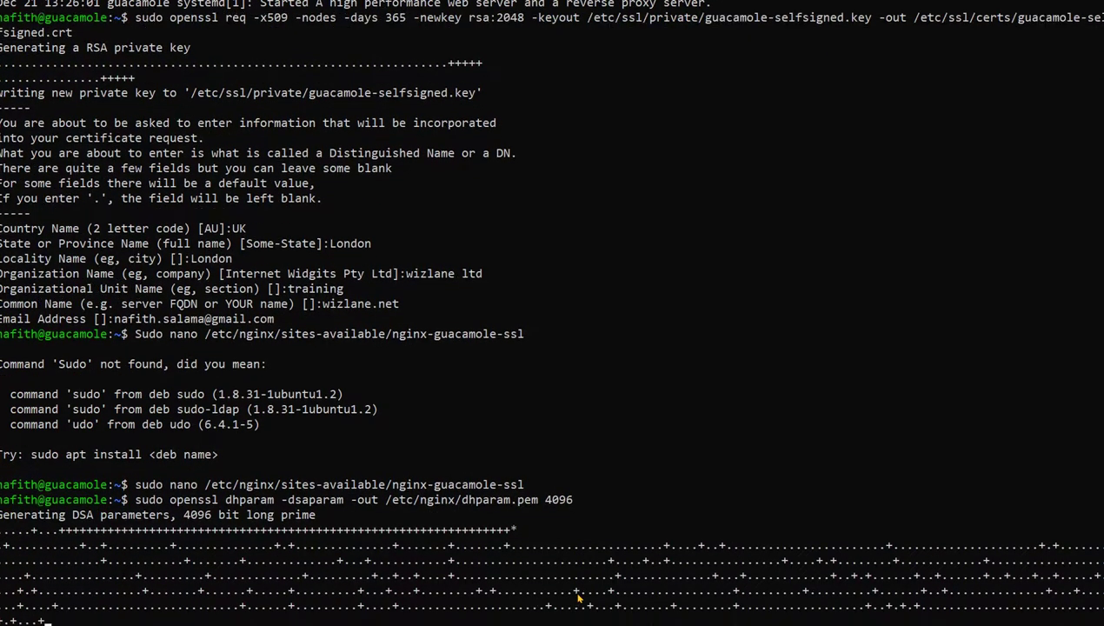
pyautogui.scroll(-3)
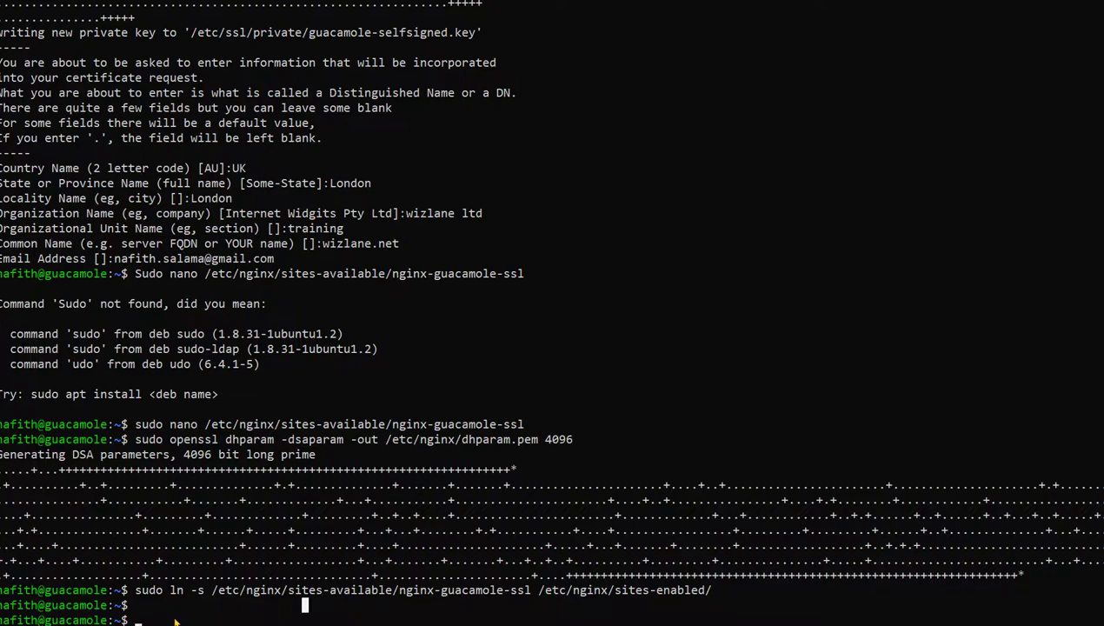
# Run sudo nginx -t, which reports unexpected end of file at line 47
pyautogui.write('sudo nginx -t')
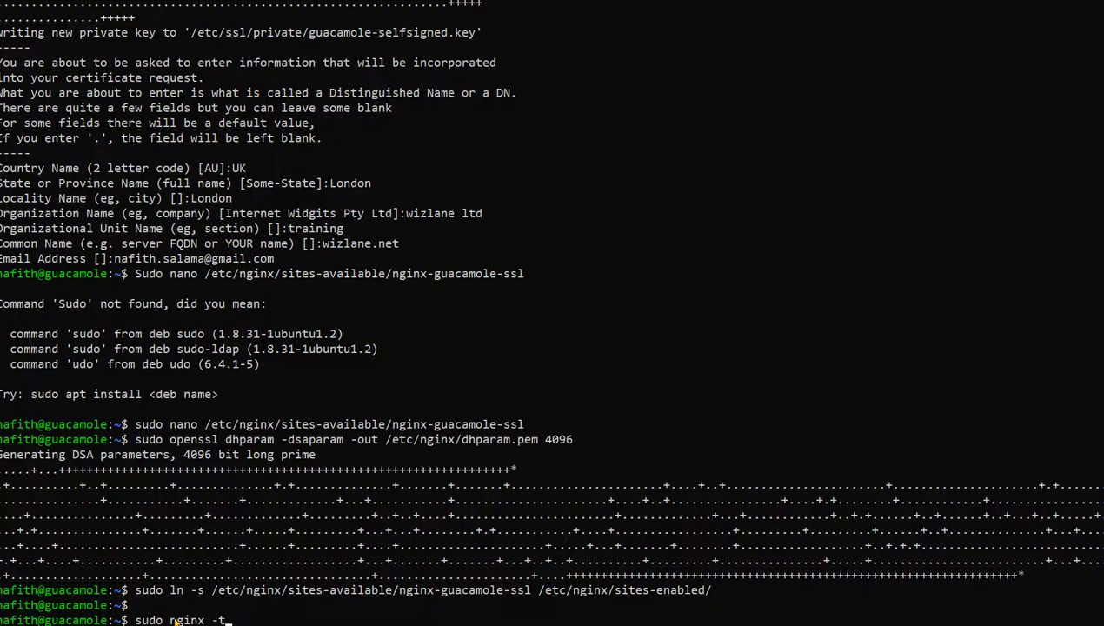
pyautogui.press('Return')
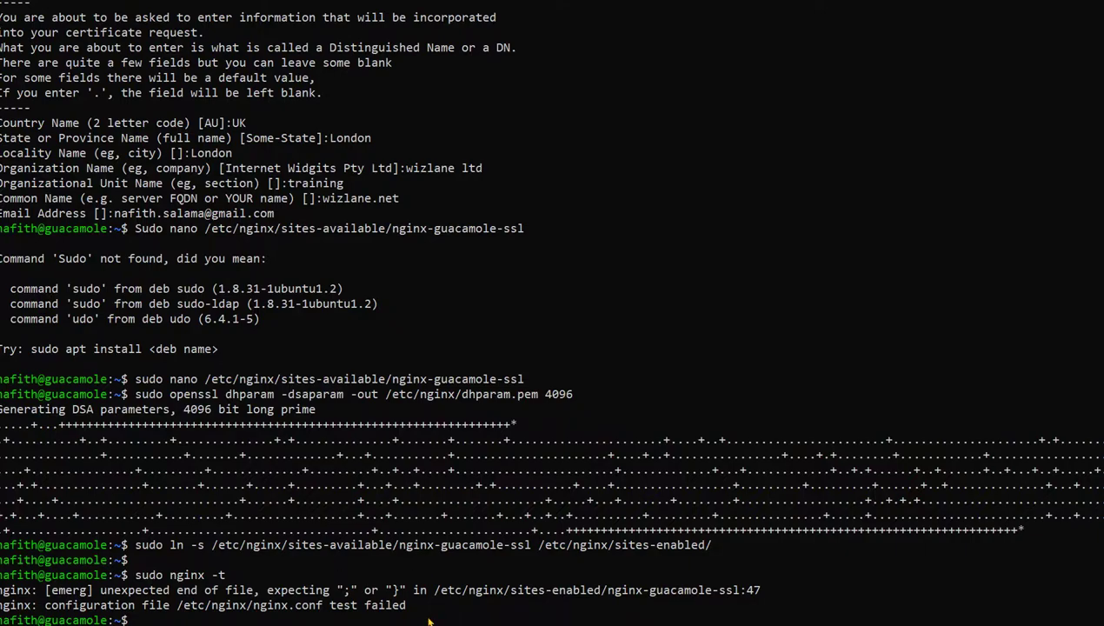
pyautogui.moveTo(446, 613)
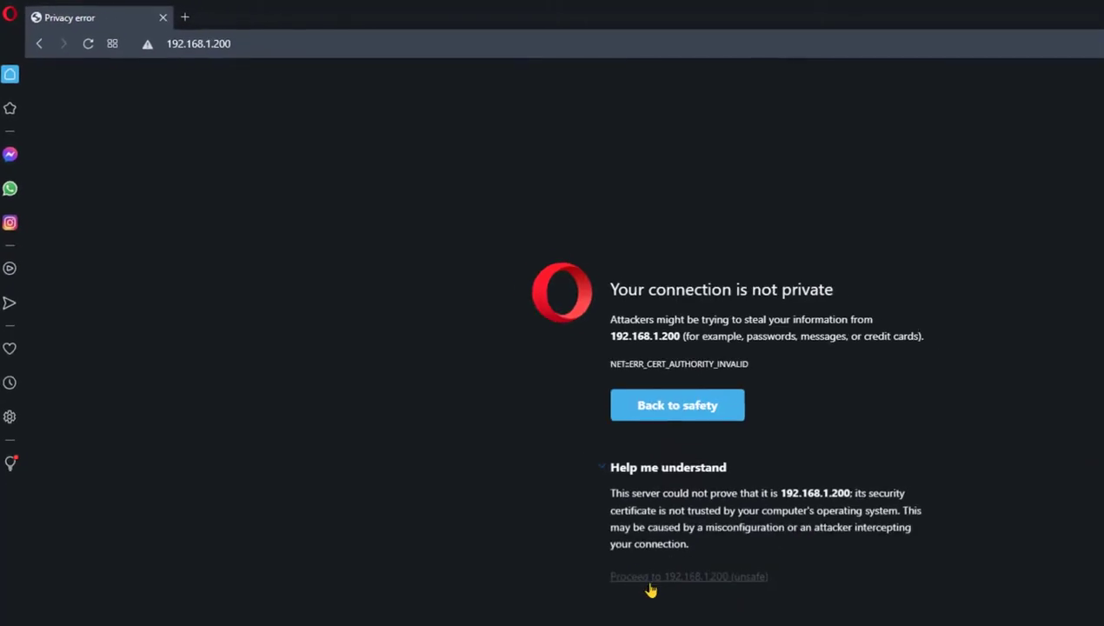
# Proceed past the 192.168.1.200 certificate warning to the Guacamole login page
pyautogui.click(670, 577)
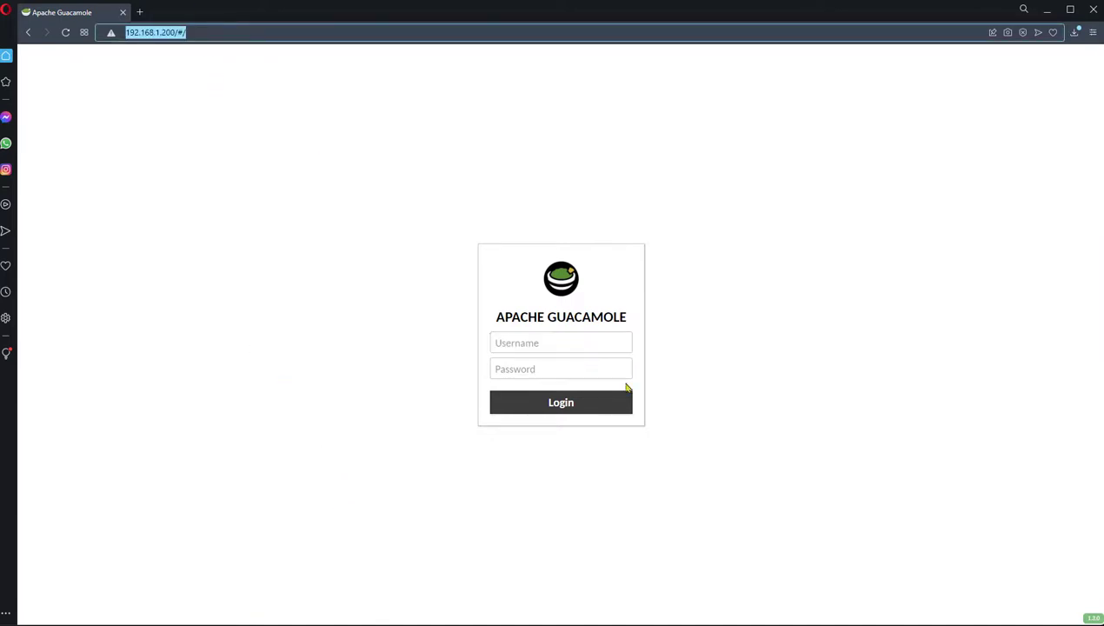
pyautogui.click(561, 401)
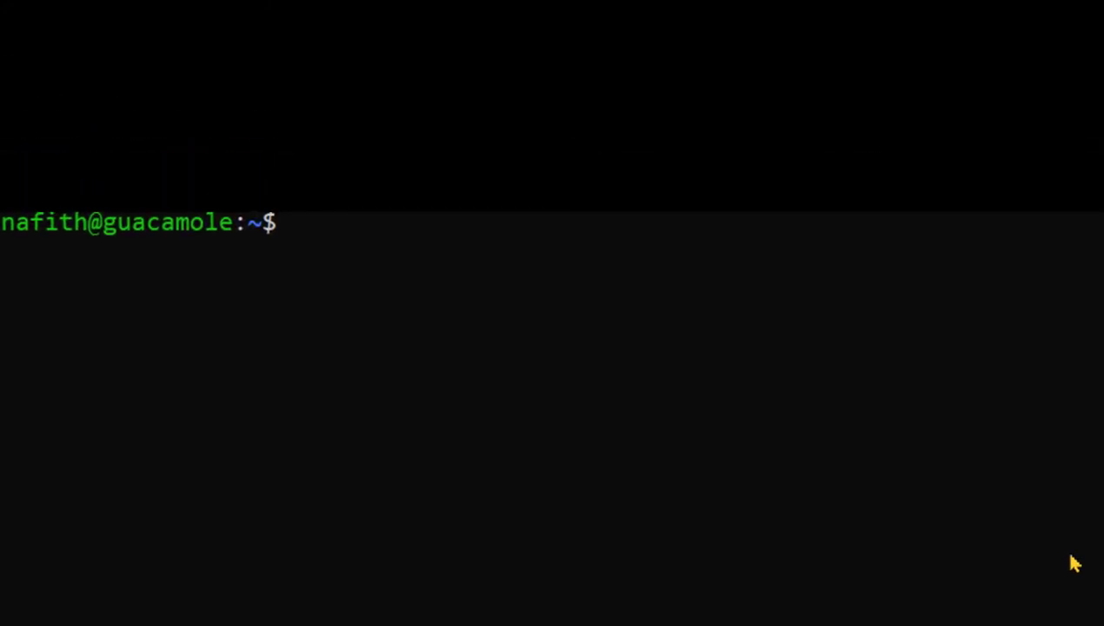
# Reopen /etc/nginx/sites-available/nginx-guacamole-ssl in nano with sudo, retrying the password
pyautogui.write('sudo na')
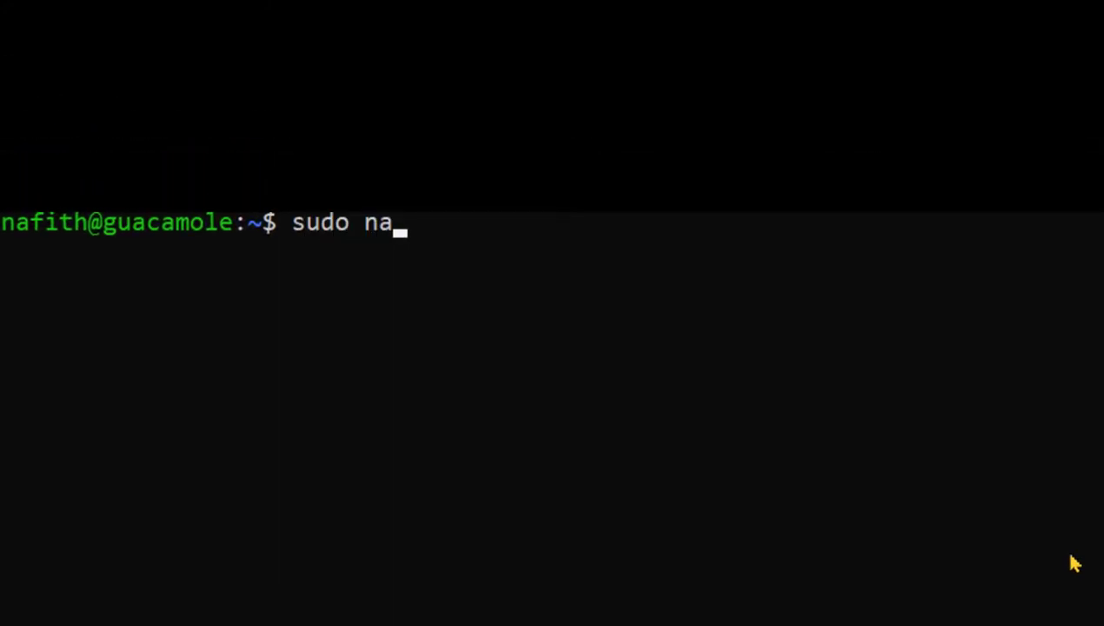
pyautogui.write('no /etc/')
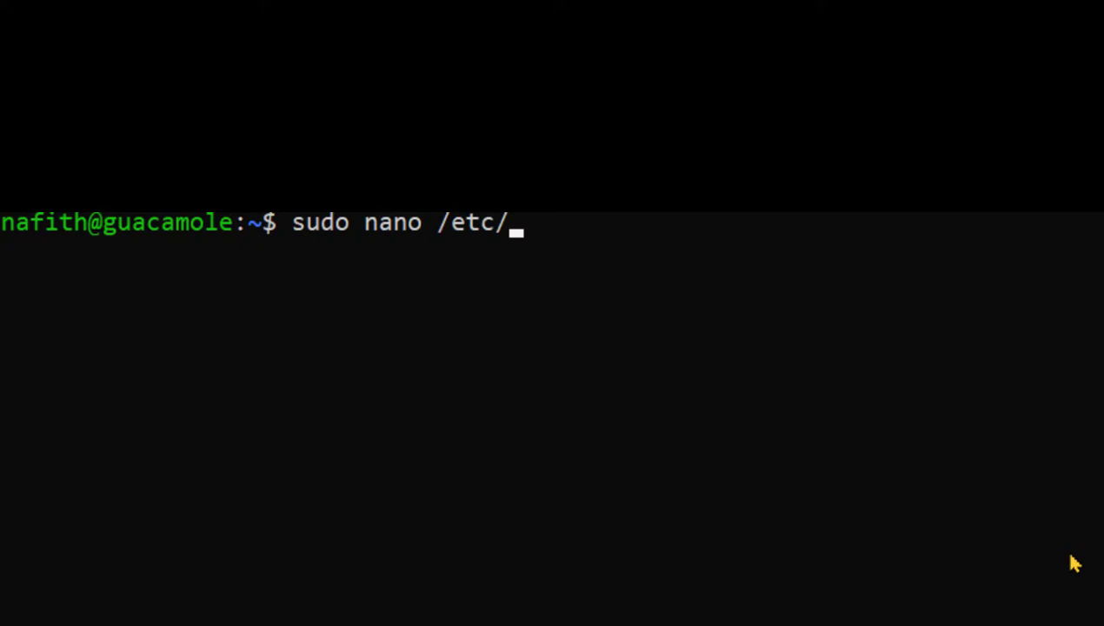
pyautogui.write('nginx/')
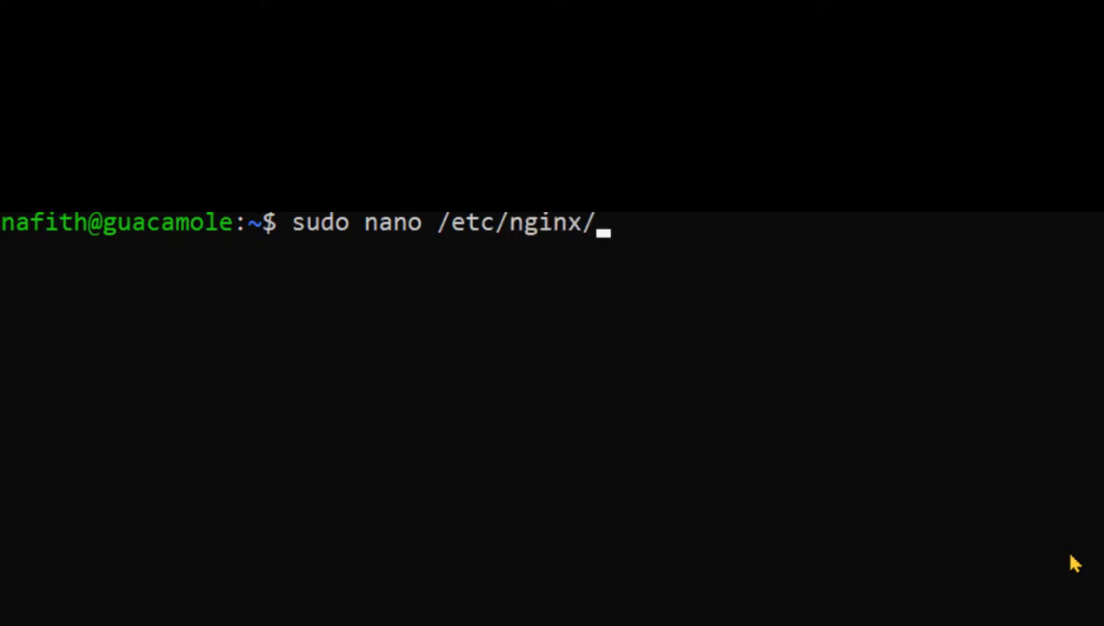
pyautogui.write('sites-a')
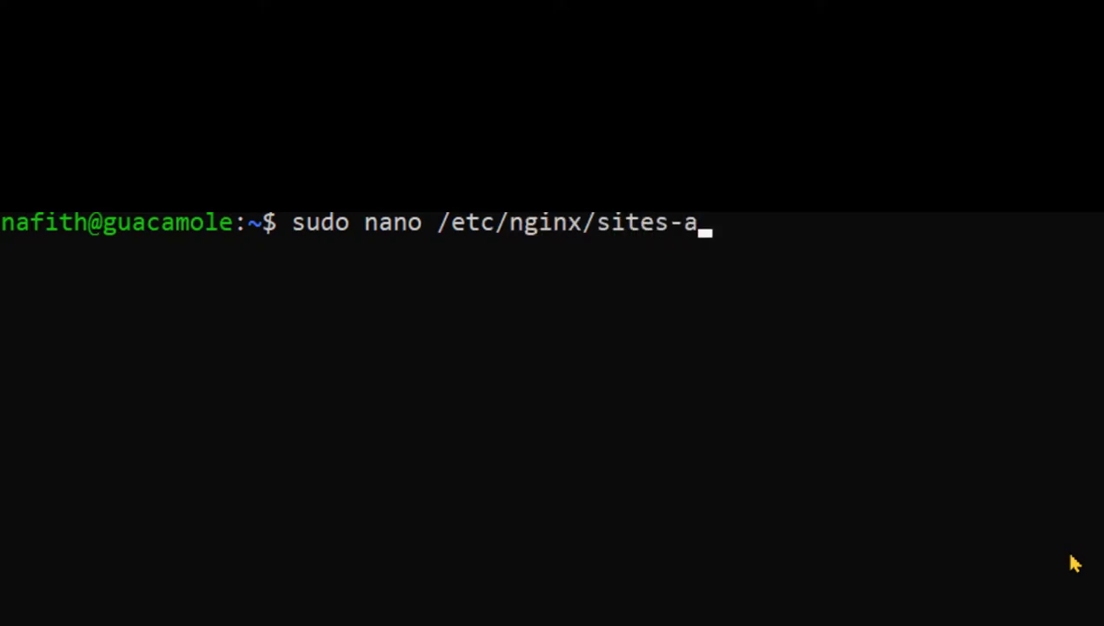
pyautogui.write('vailable/')
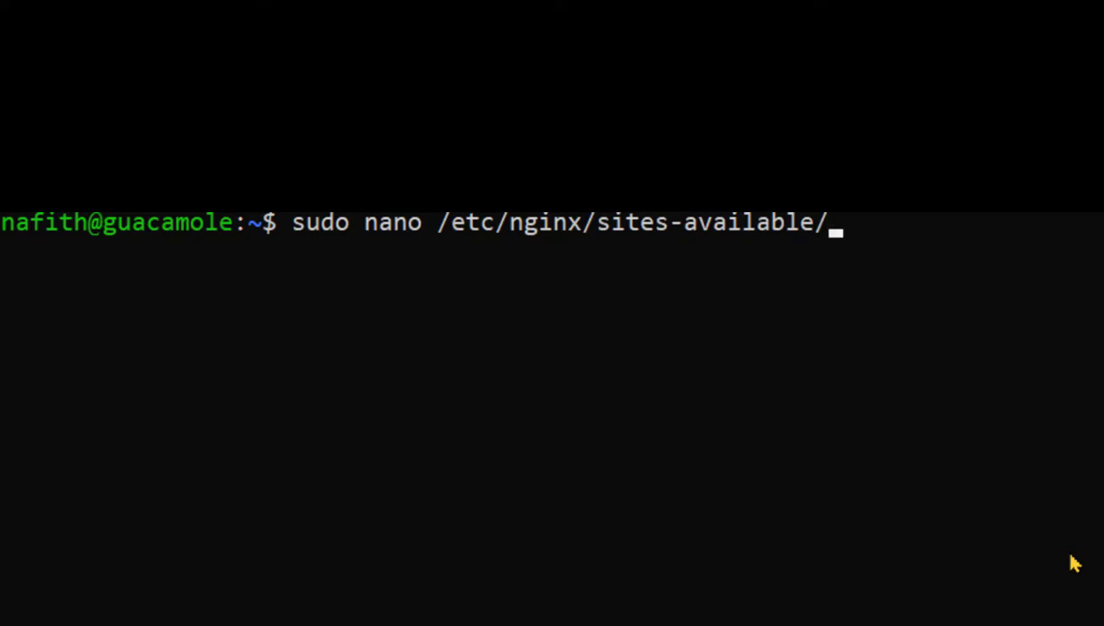
pyautogui.write('nginx-guacamole-ssl')
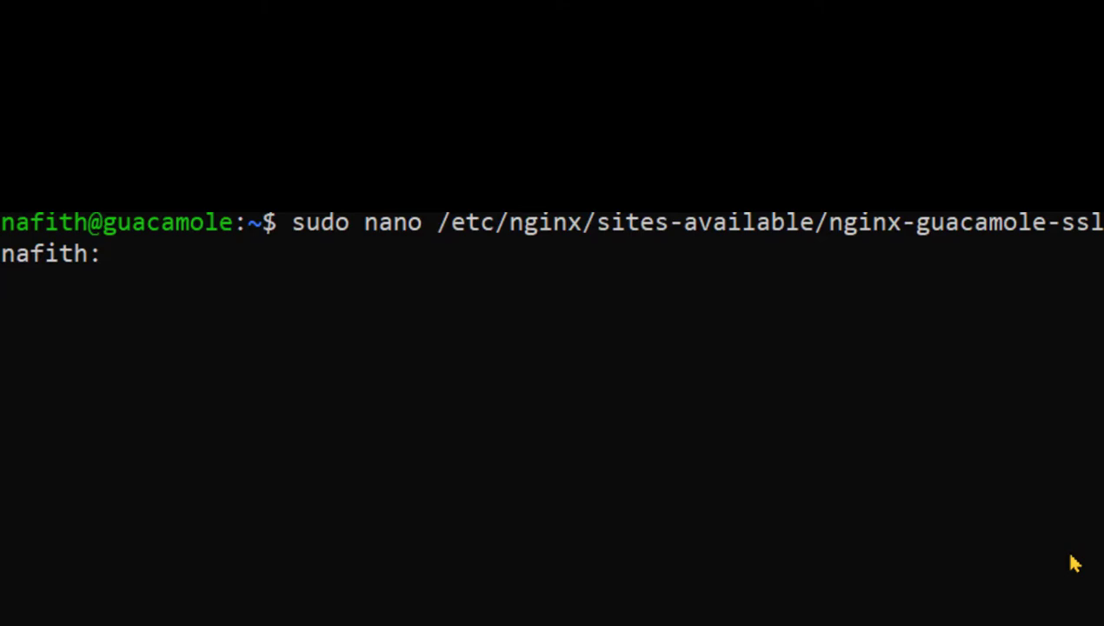
pyautogui.press('Return')
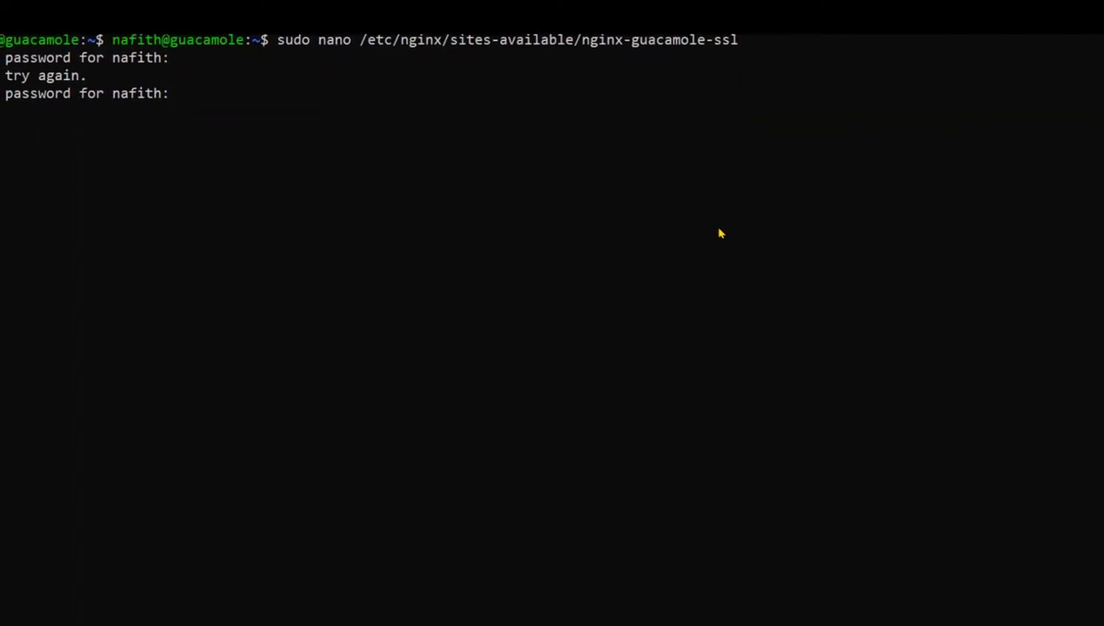
pyautogui.press('Return')
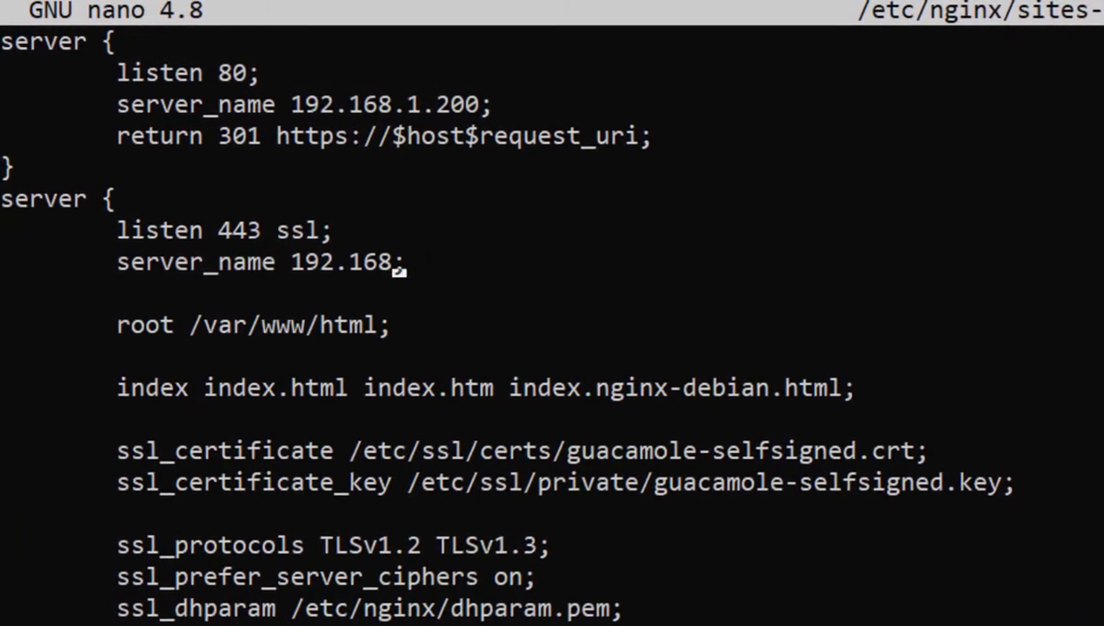
# Replace the IP in the HTTPS block's server_name with guacamole.arubanetworks.com
pyautogui.press('BackSpace')
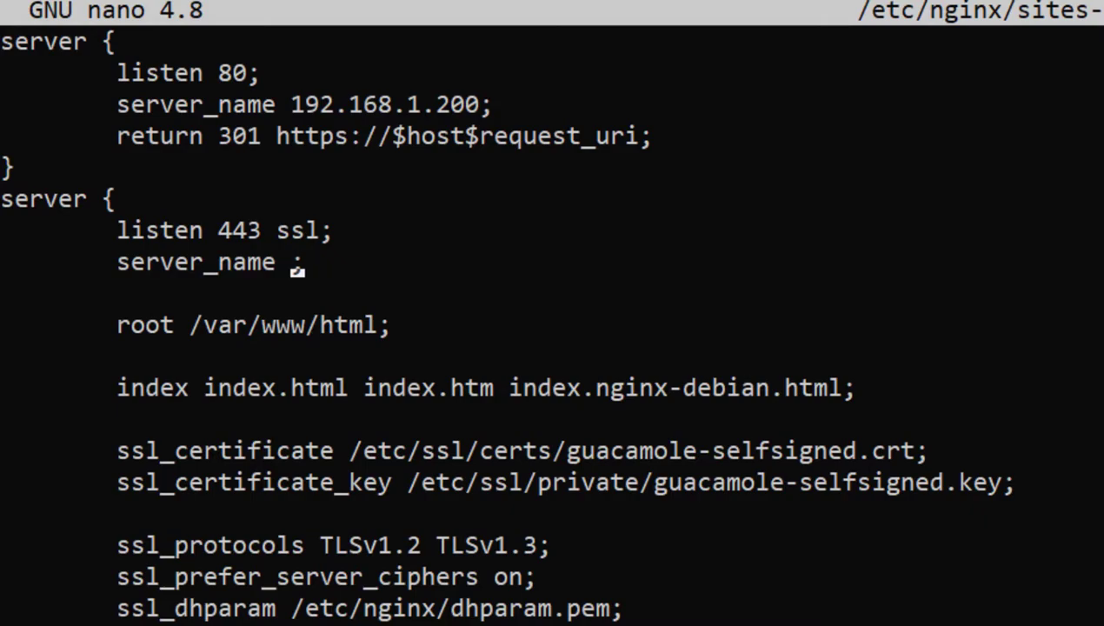
pyautogui.write('guacamole.')
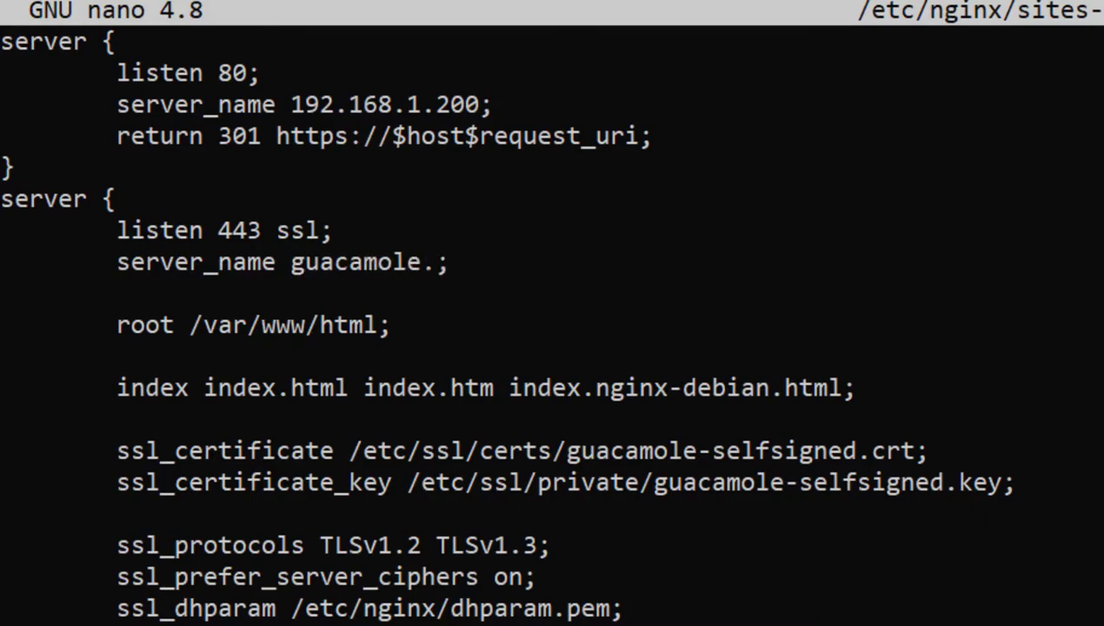
pyautogui.write('arubanetwor')
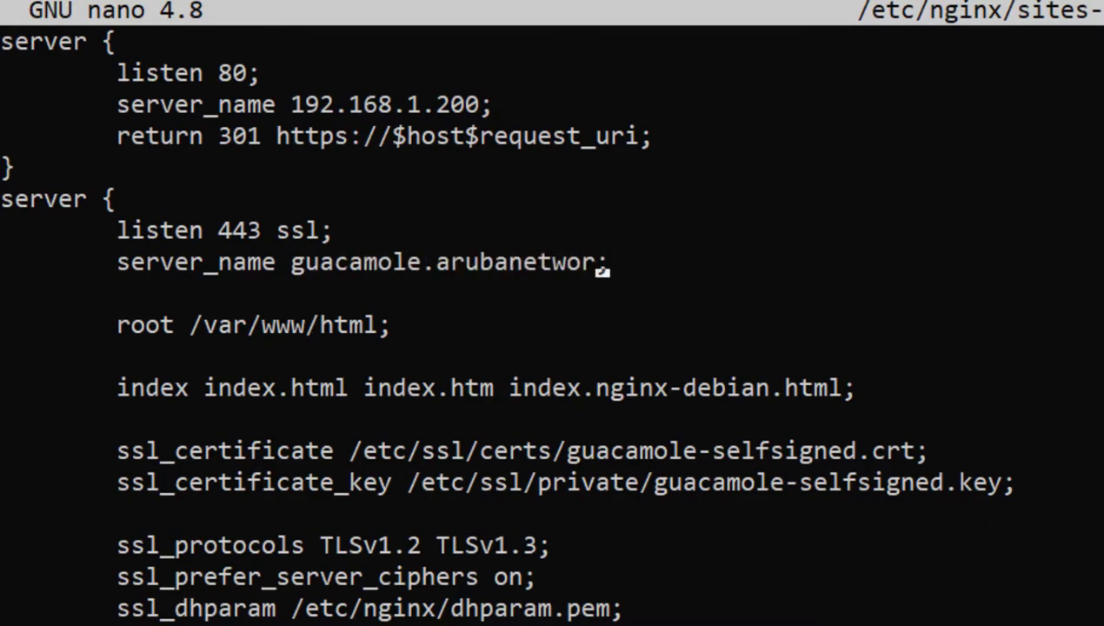
pyautogui.write('ks.com')
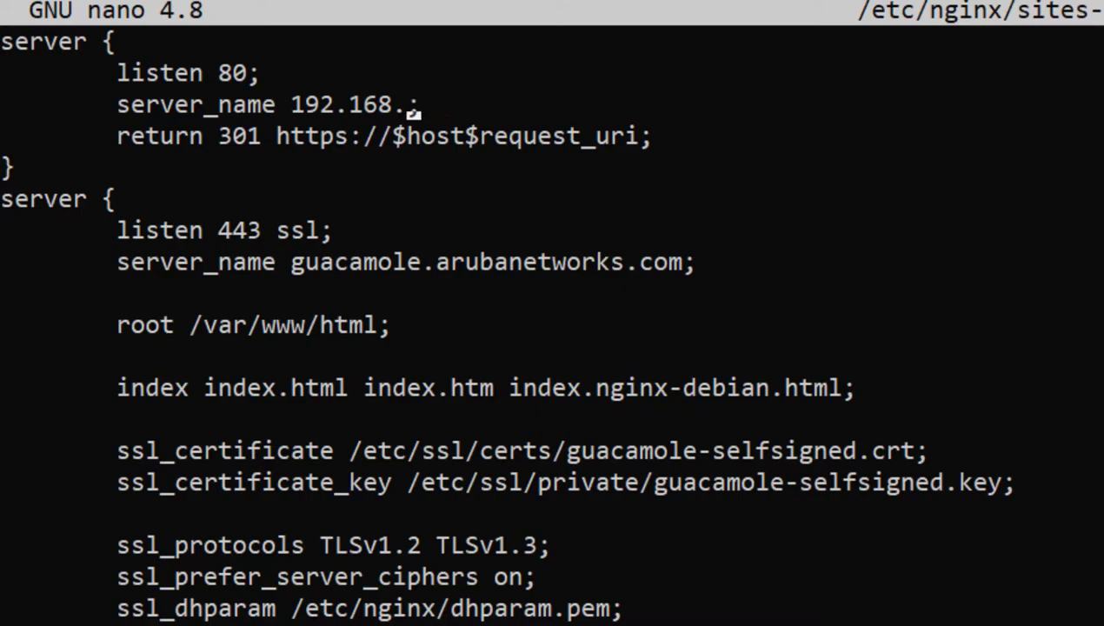
# Set the port 80 server_name to guacamole.arubanetworks.com, save the file and exit nano
pyautogui.press('BackSpace')
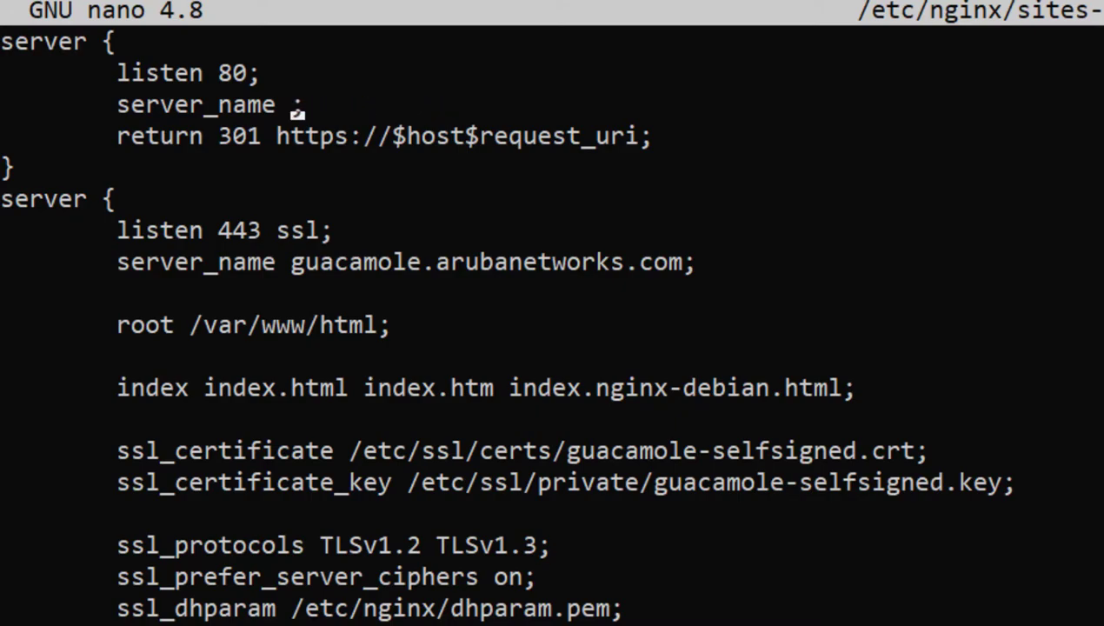
pyautogui.write('guaca')
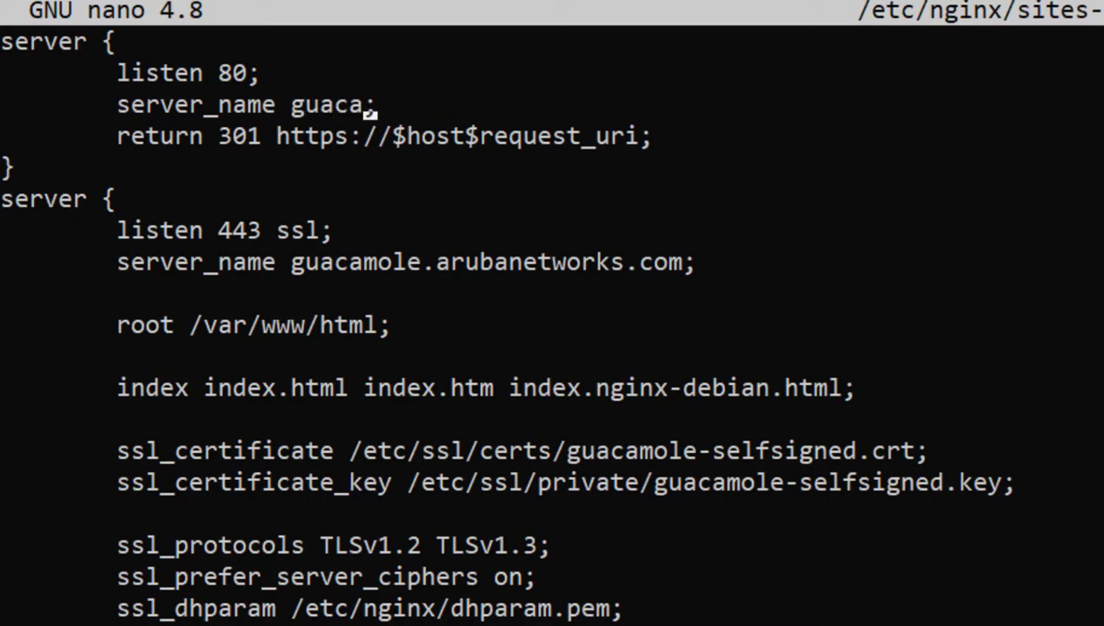
pyautogui.write('mole.arubanetw')
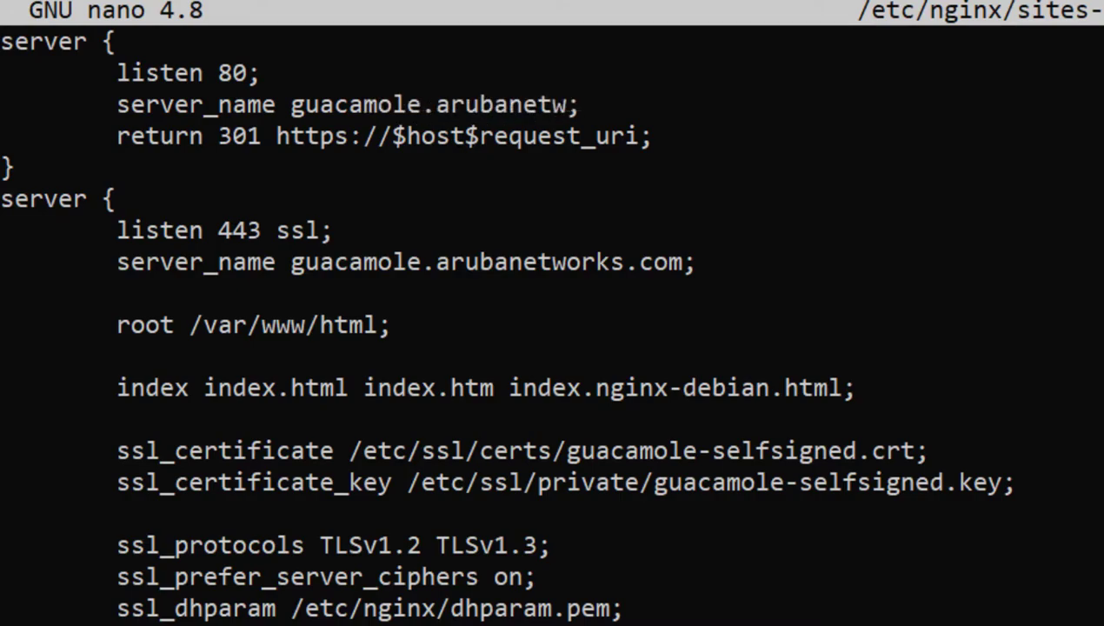
pyautogui.write('orks.com')
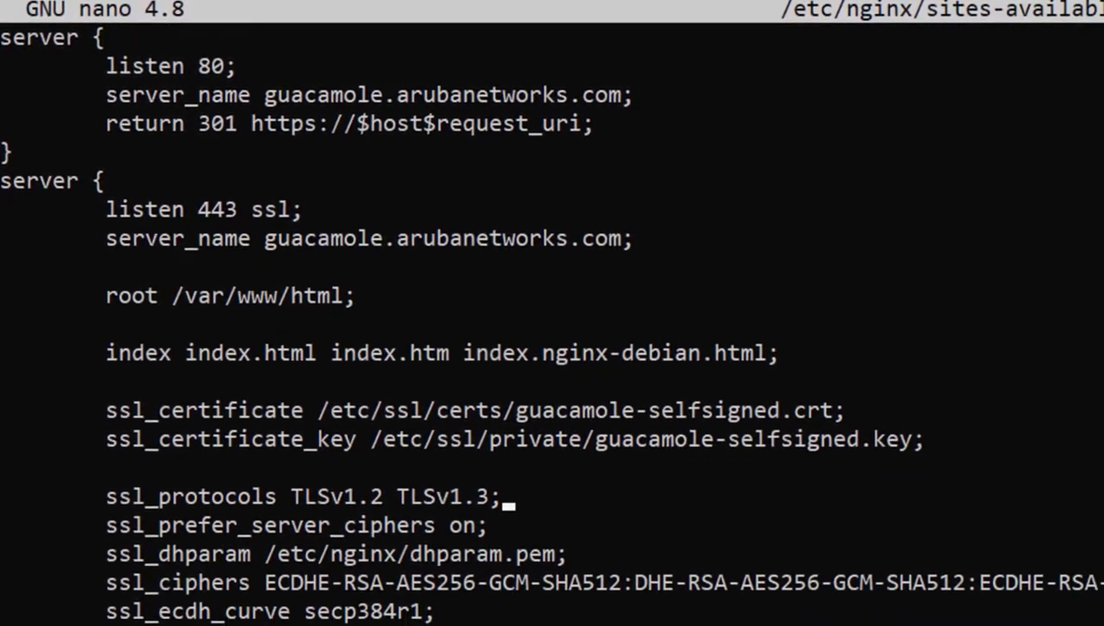
pyautogui.press('ctrl+o')
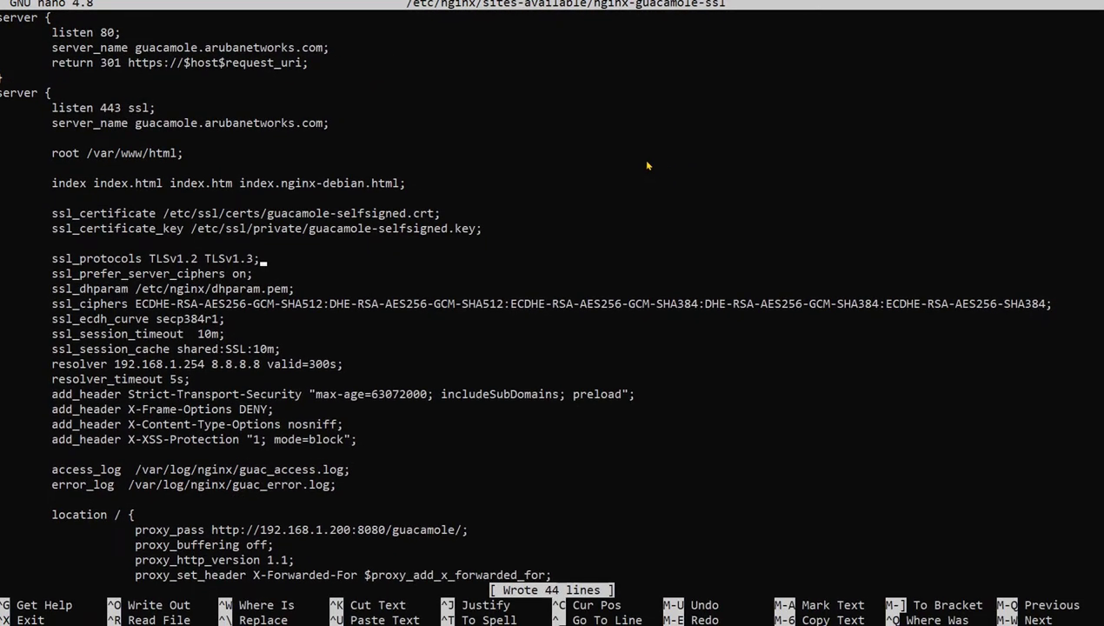
pyautogui.press('ctrl+x')
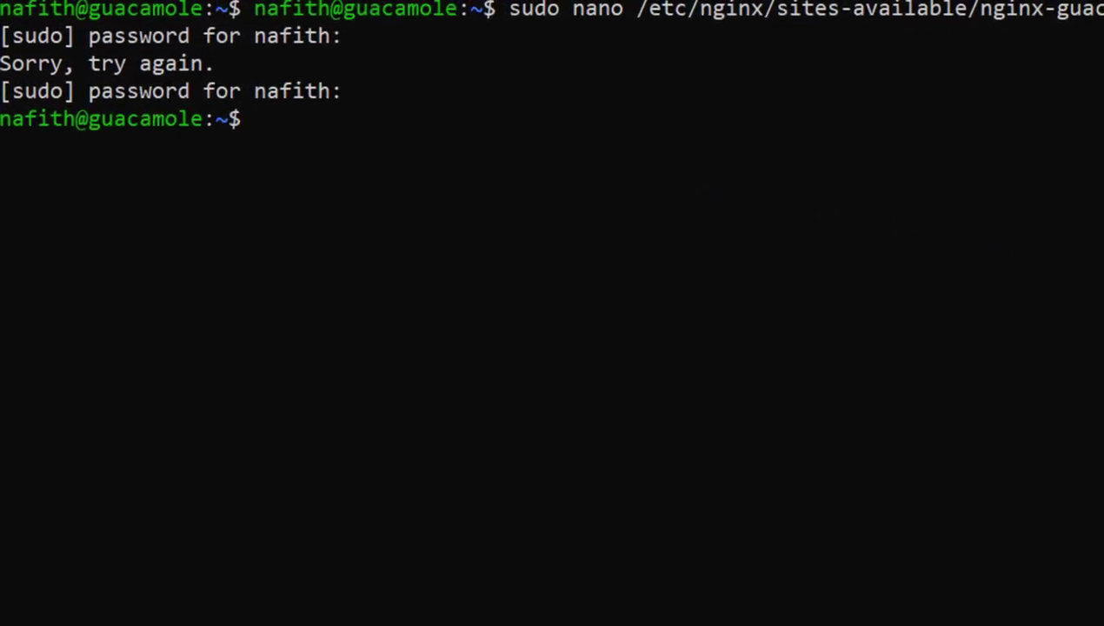
# Test the nginx configuration with 'sudo nginx -t'
pyautogui.write('sudo n')
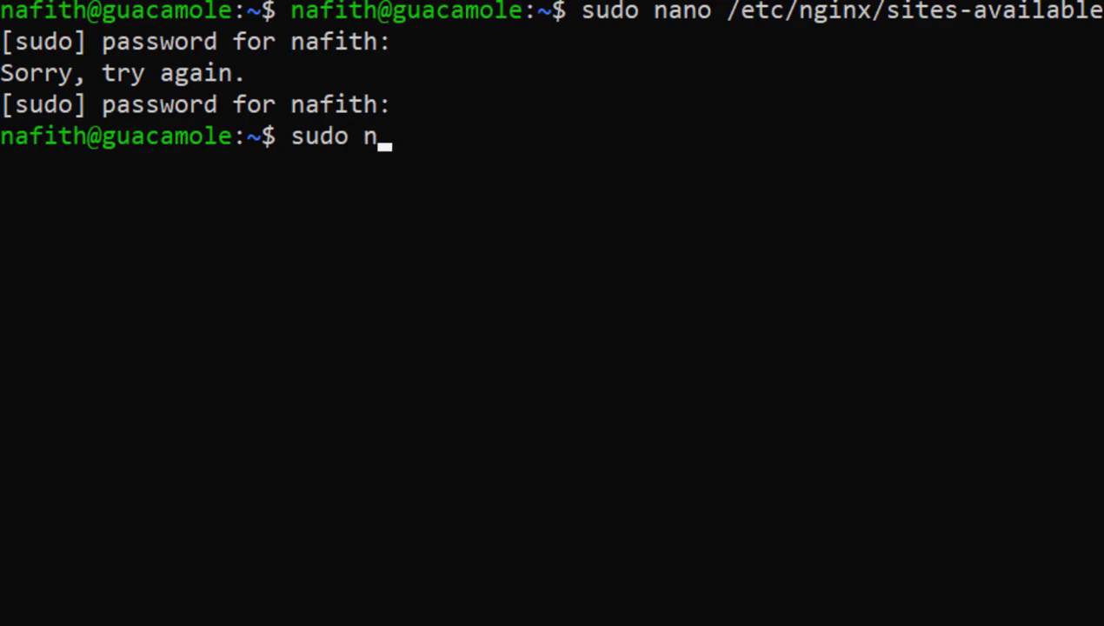
pyautogui.write('ginx')
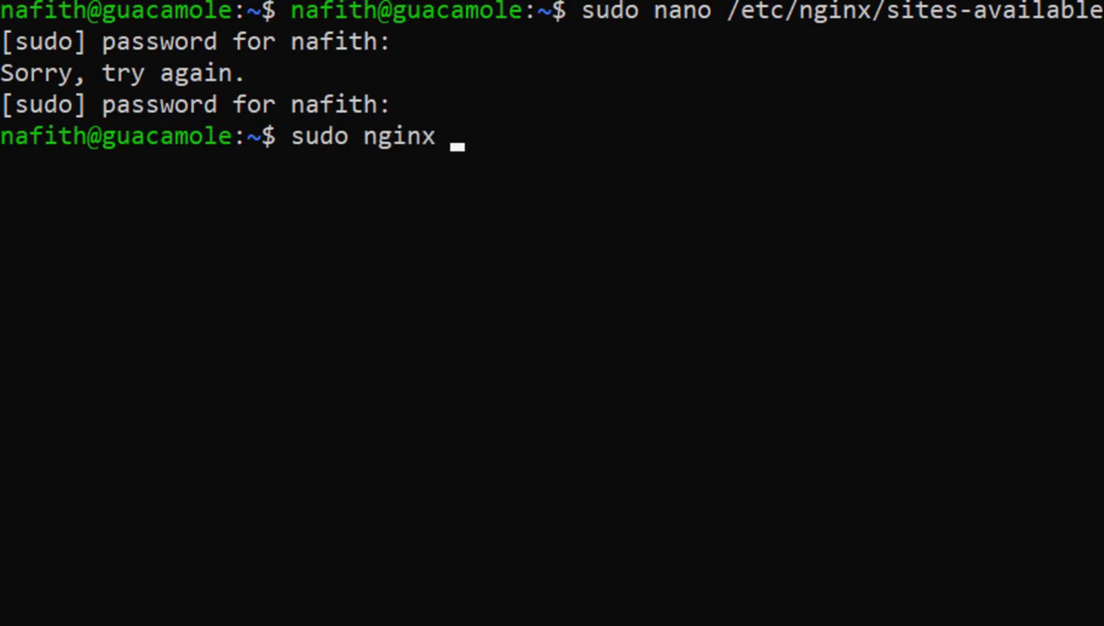
pyautogui.write('-')
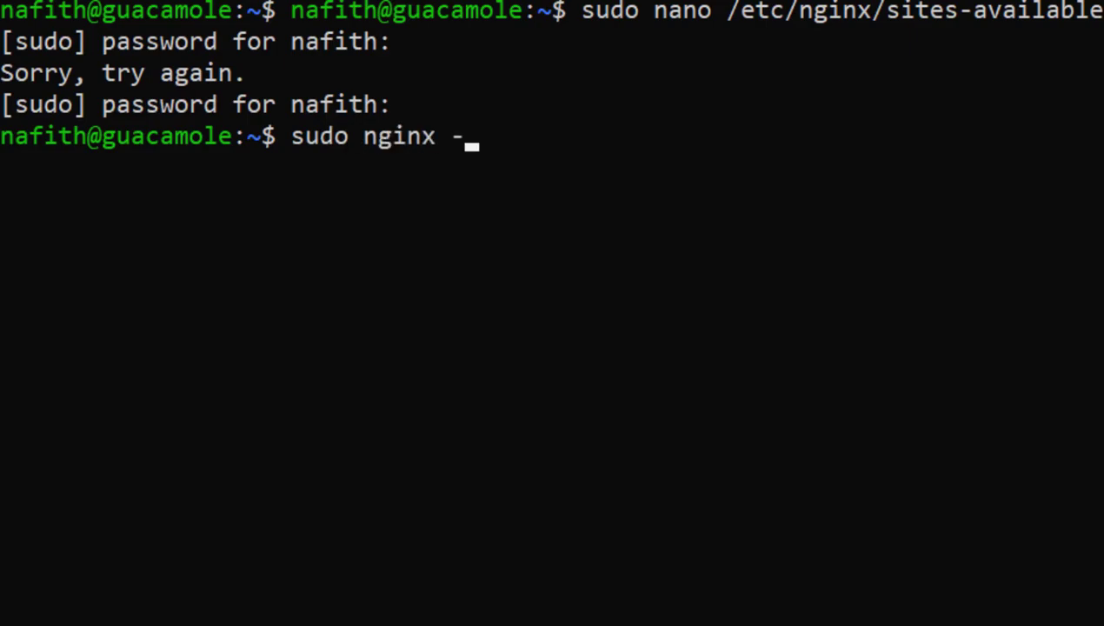
pyautogui.press('Return')
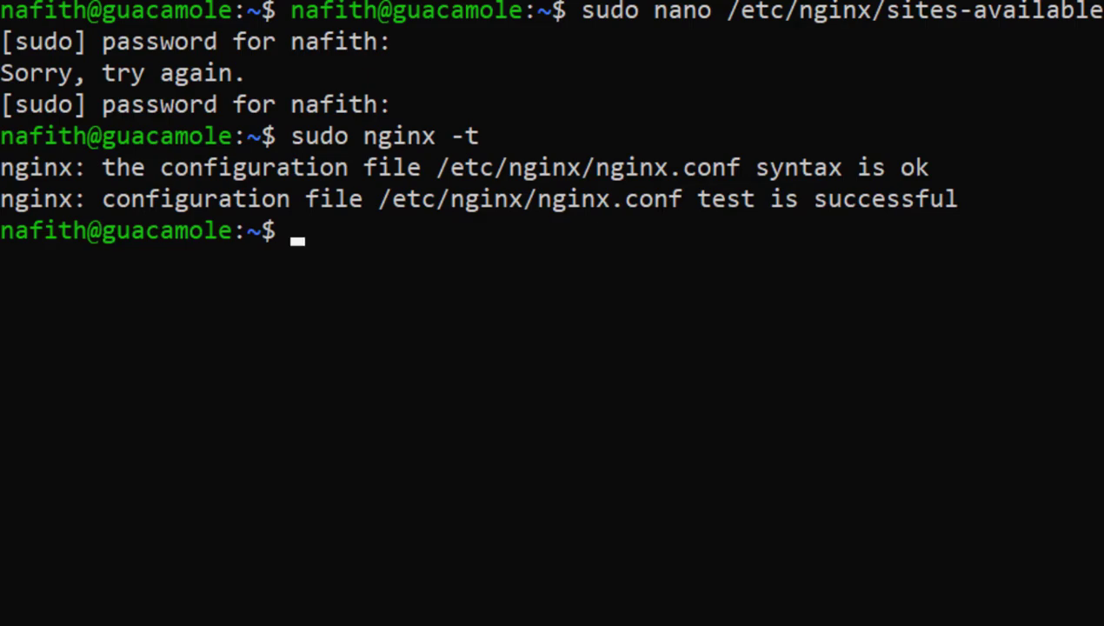
# Restart the service with 'sudo systemctl restart'
pyautogui.write('sudo')
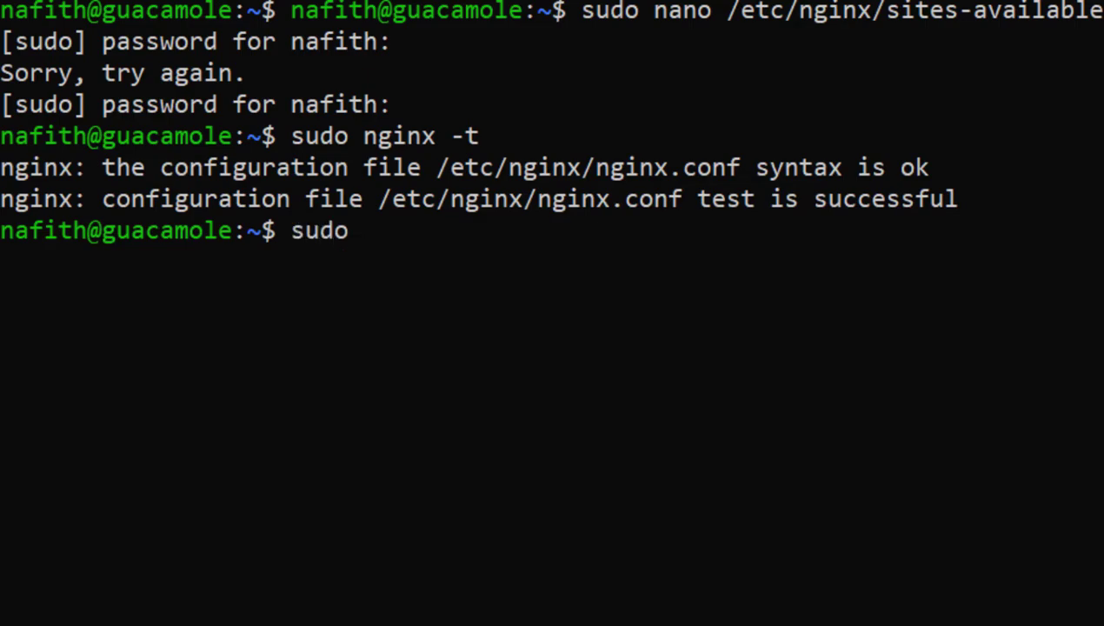
pyautogui.write('systemctl')
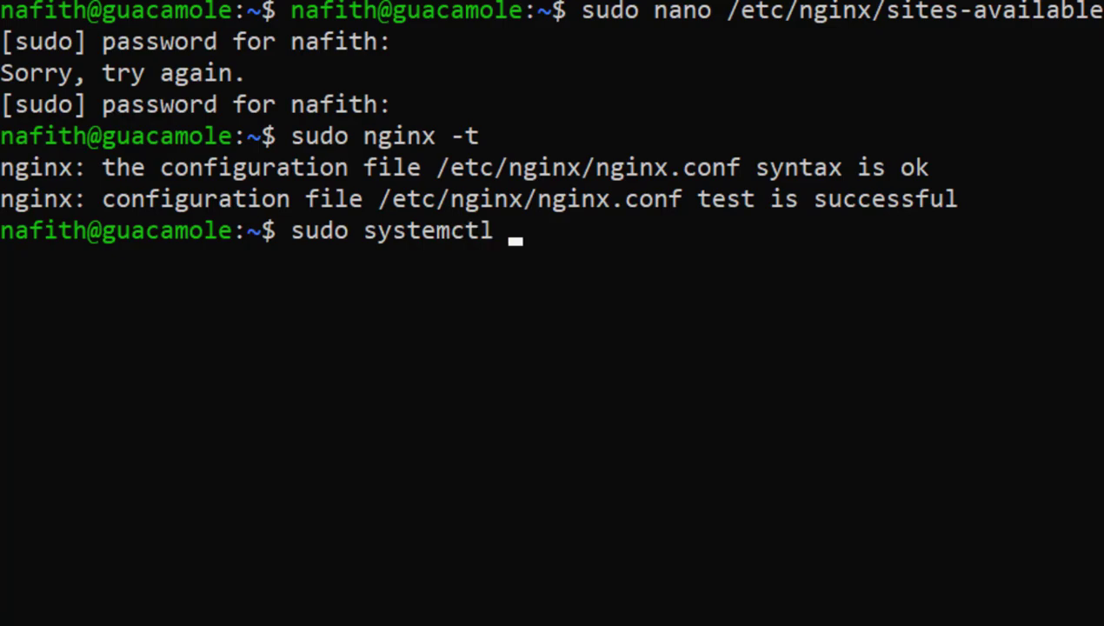
pyautogui.write('restart')
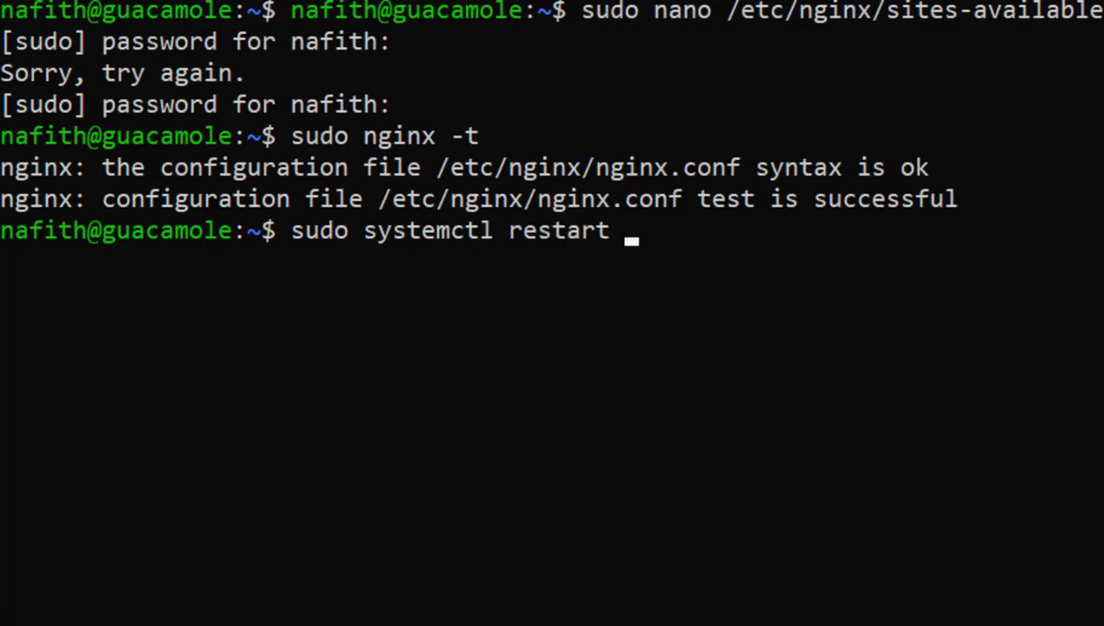
pyautogui.press('Return')
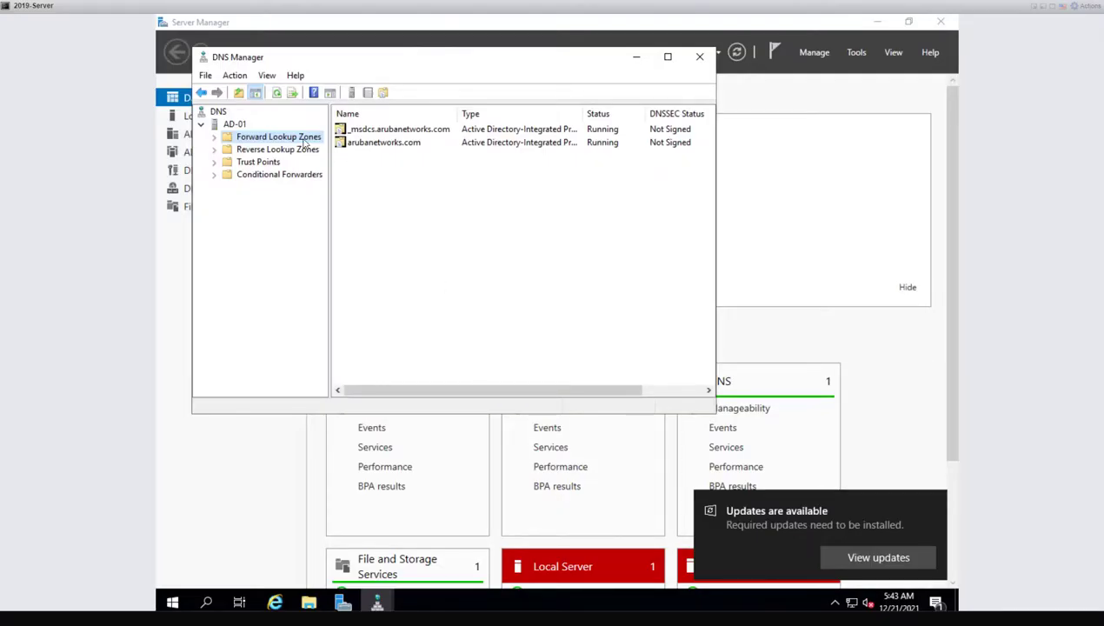
# Open the arubanetworks.com zone and view its guacamole host record (192.168.1.200)
pyautogui.click(384, 142)
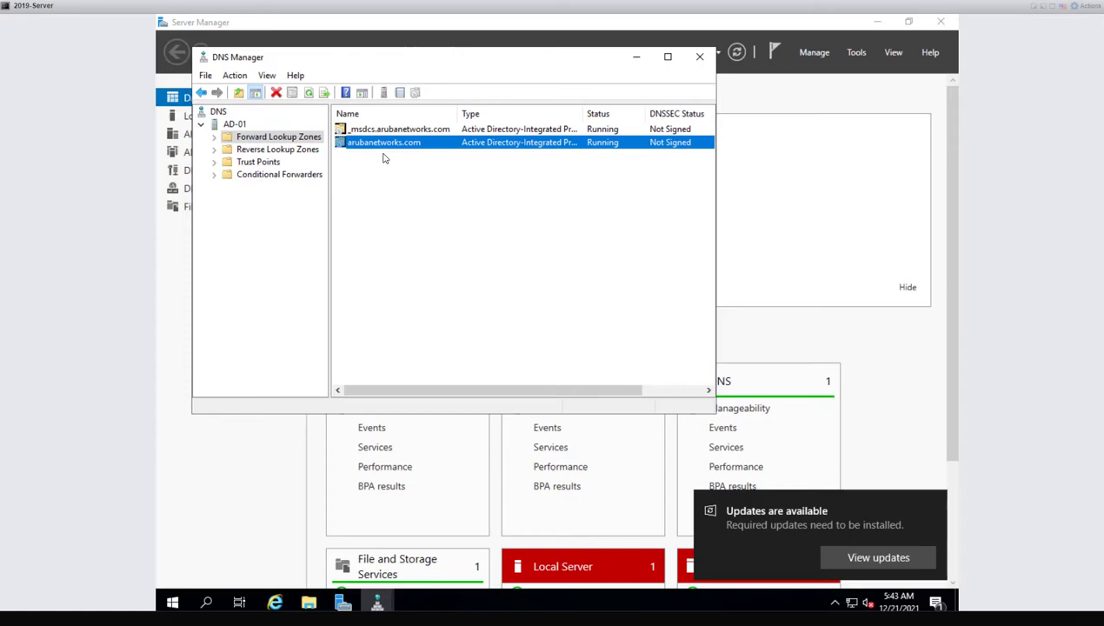
pyautogui.doubleClick(383, 142)
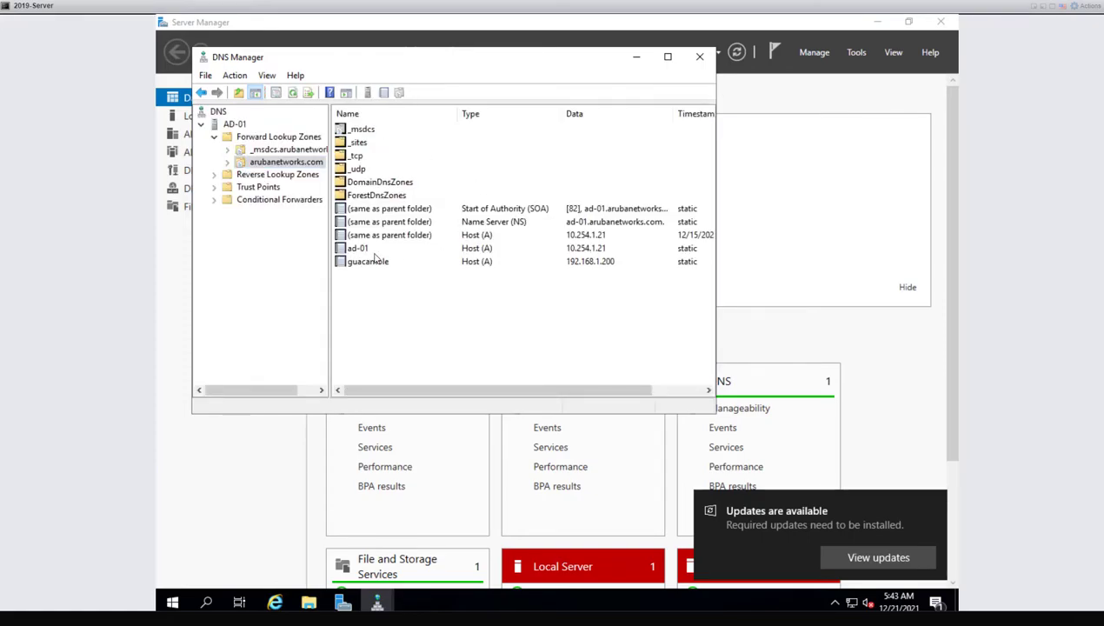
pyautogui.click(372, 261)
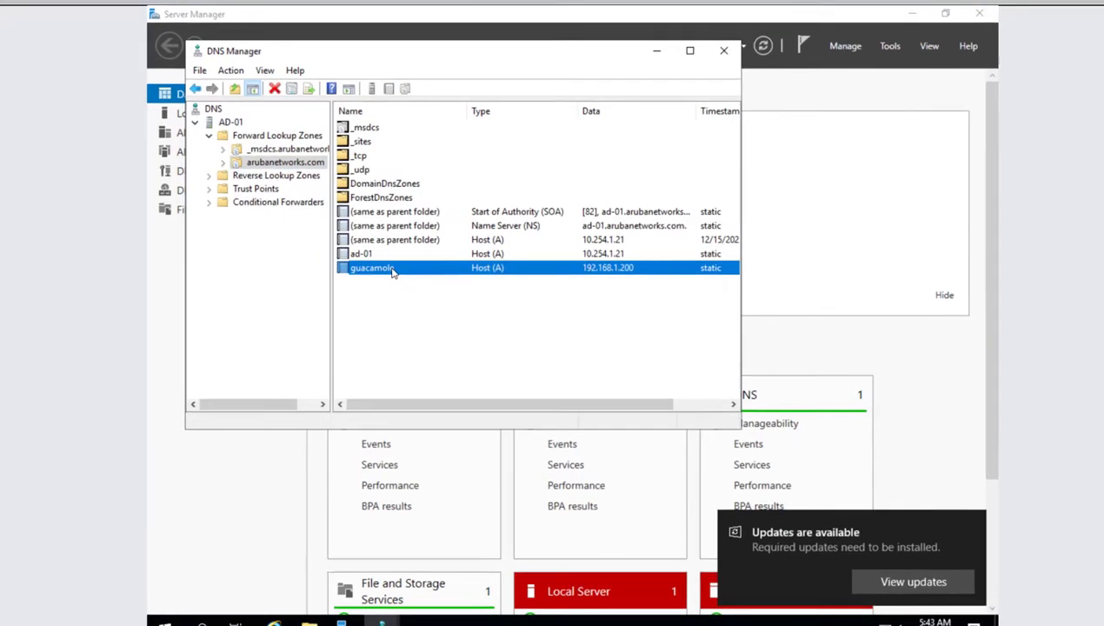
pyautogui.doubleClick(372, 267)
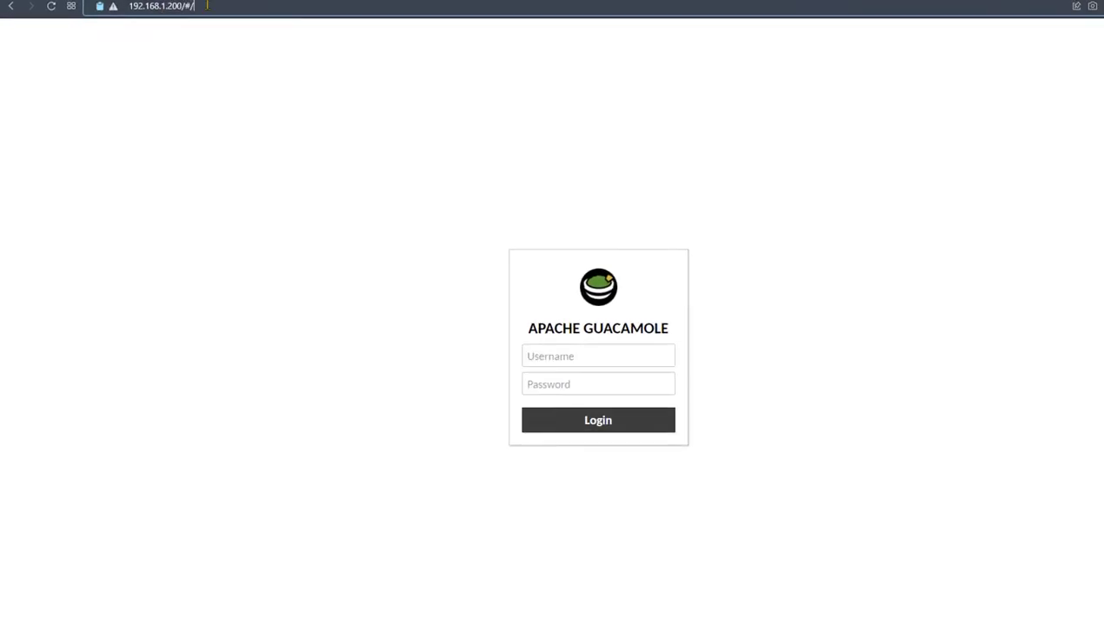
# Enter guacamole.arubanetworks.com as the address in the Opera address bar
pyautogui.write('guacamole.arubanet')
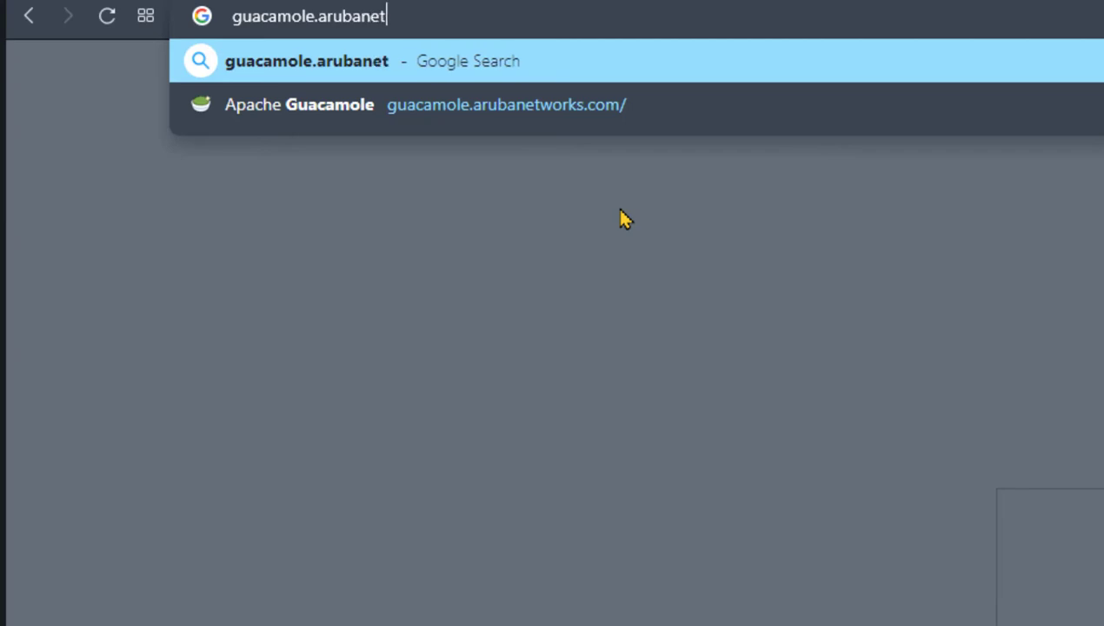
pyautogui.write('works.com/#/')
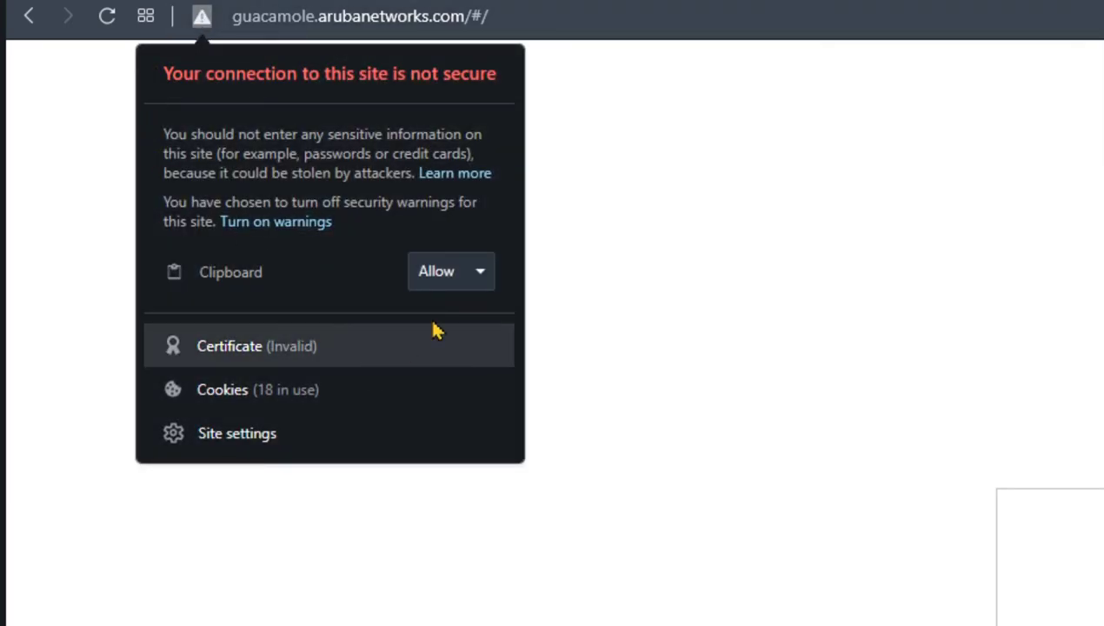
# Inspect the self-signed wizlane.net certificate's detailed fields, then close the certificate viewer
pyautogui.click(230, 346)
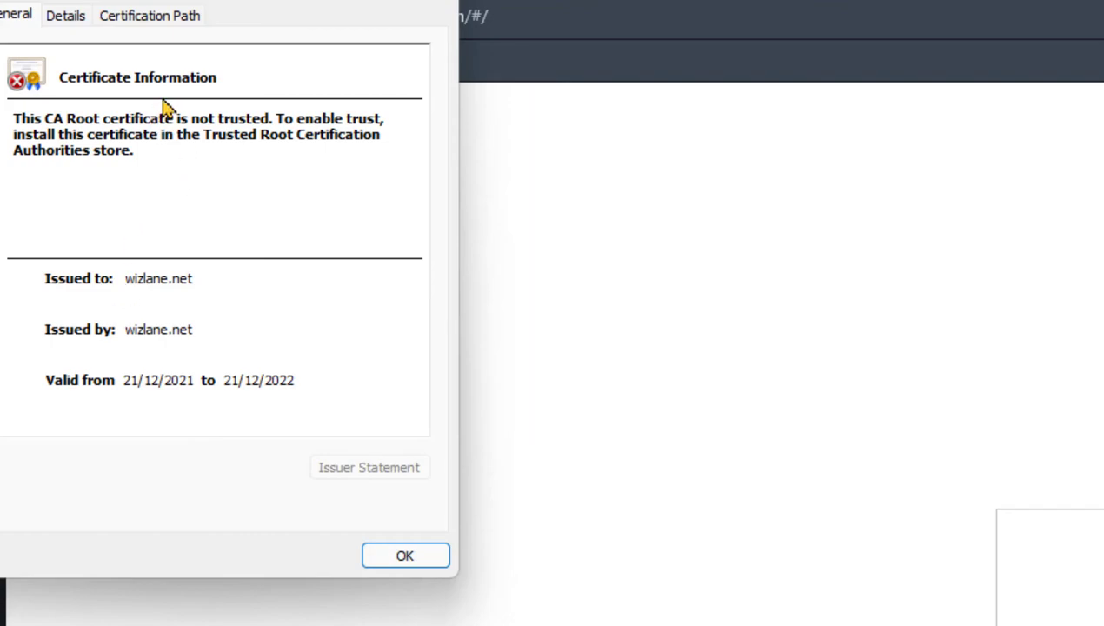
pyautogui.click(65, 15)
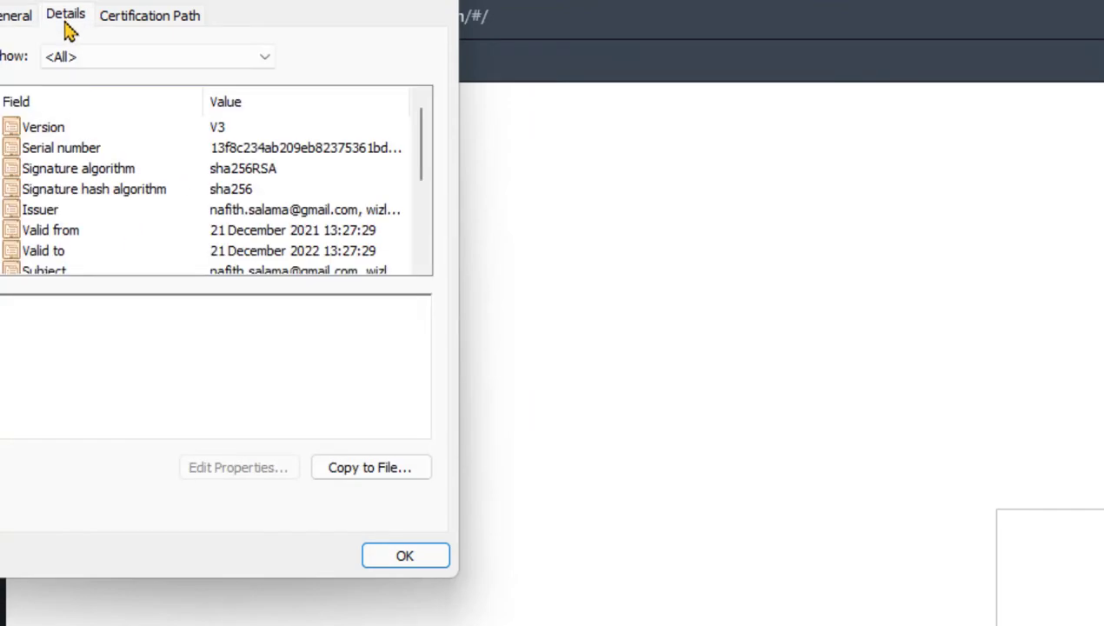
pyautogui.moveTo(392, 227)
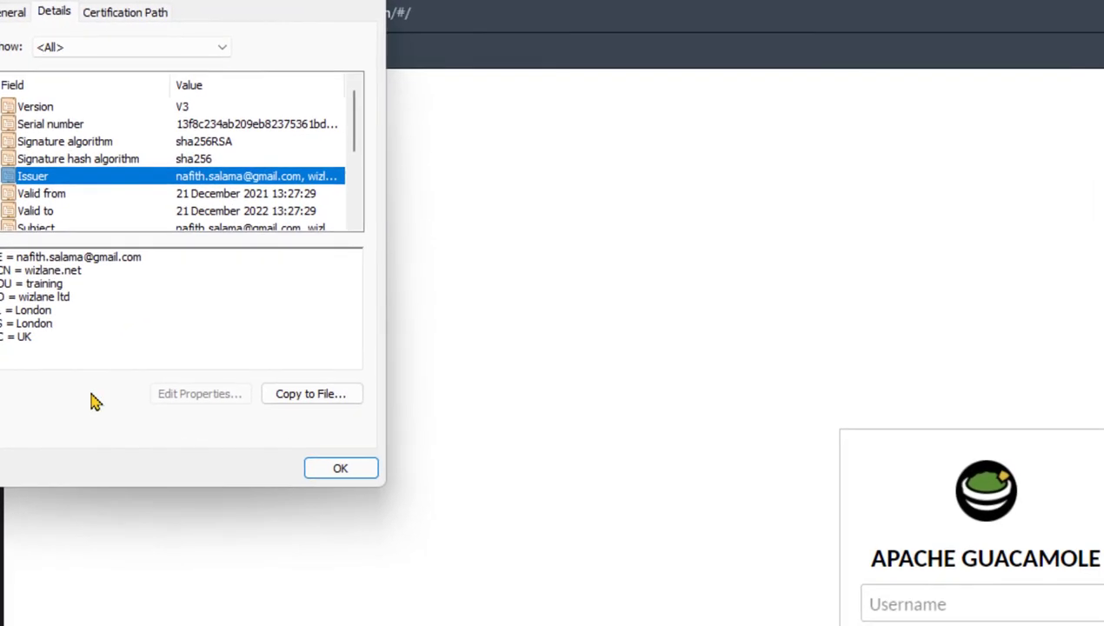
pyautogui.click(340, 467)
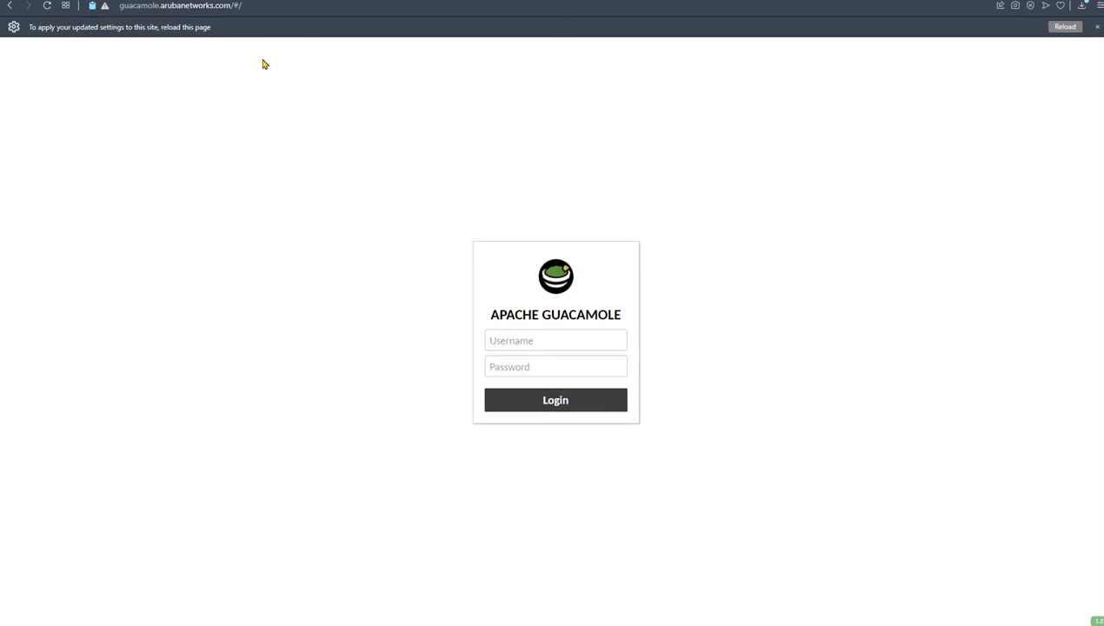